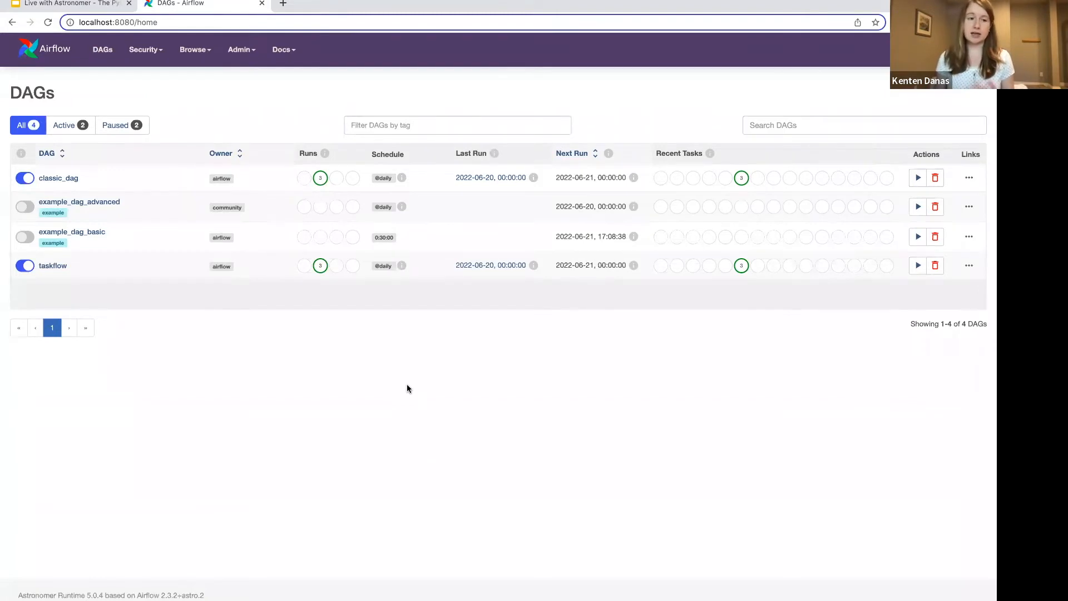
pyautogui.moveTo(354, 365)
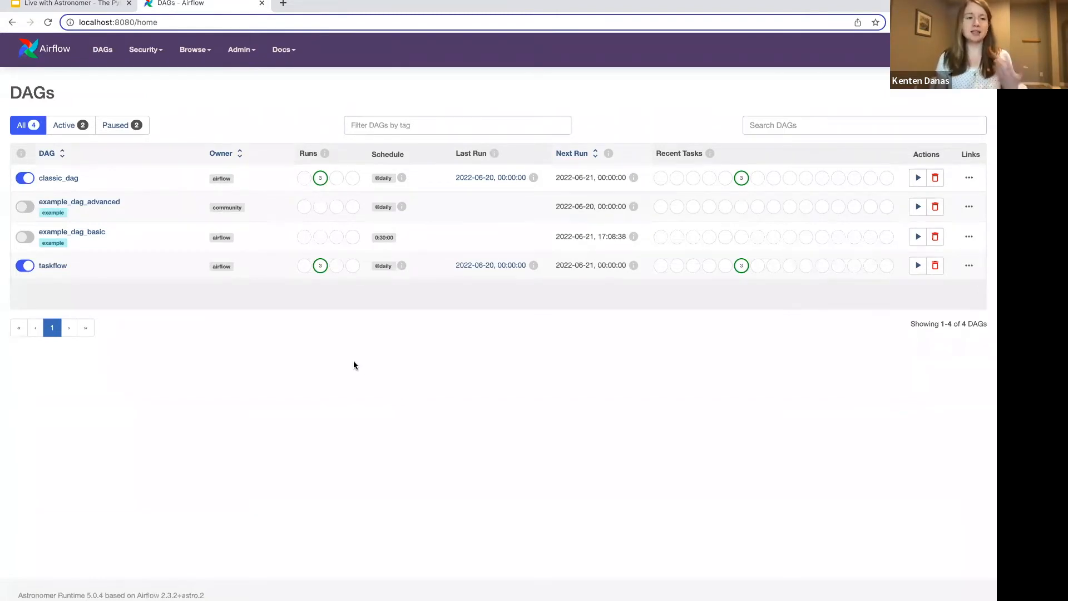
pyautogui.moveTo(172, 319)
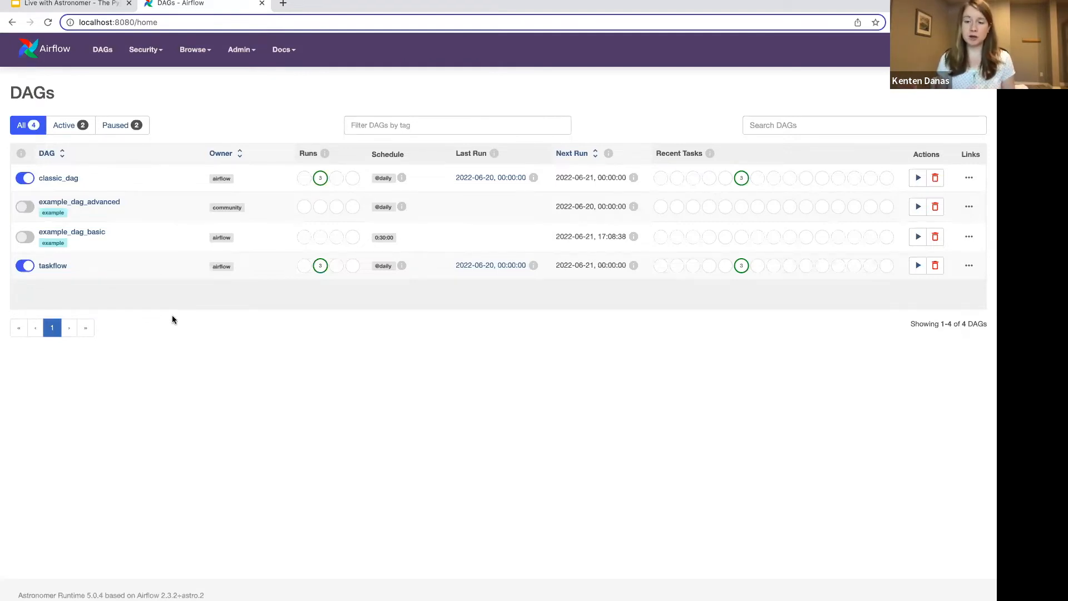
pyautogui.moveTo(180, 320)
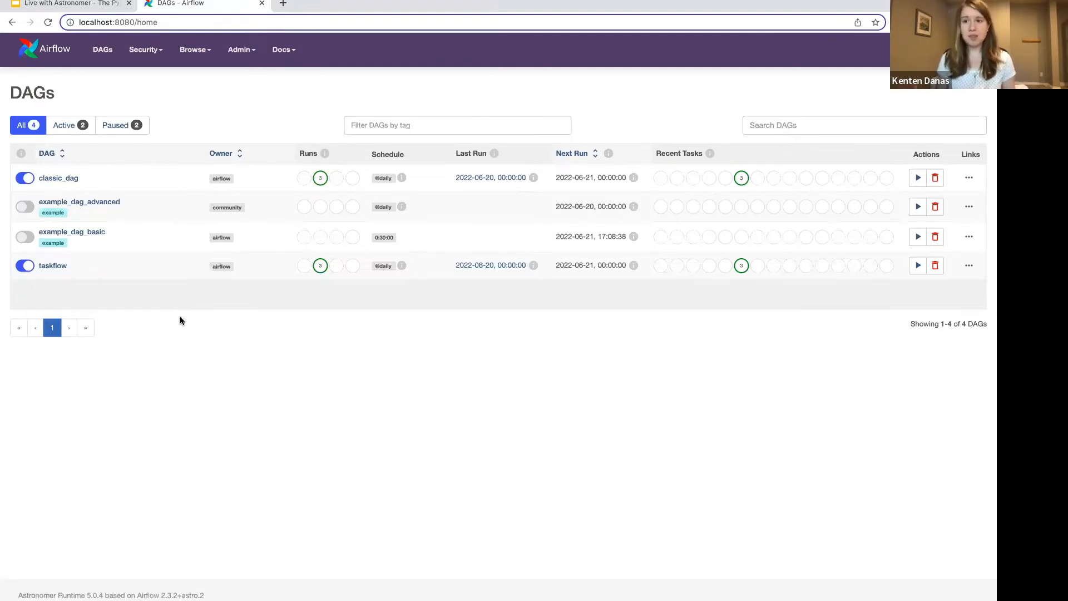
pyautogui.moveTo(205, 89)
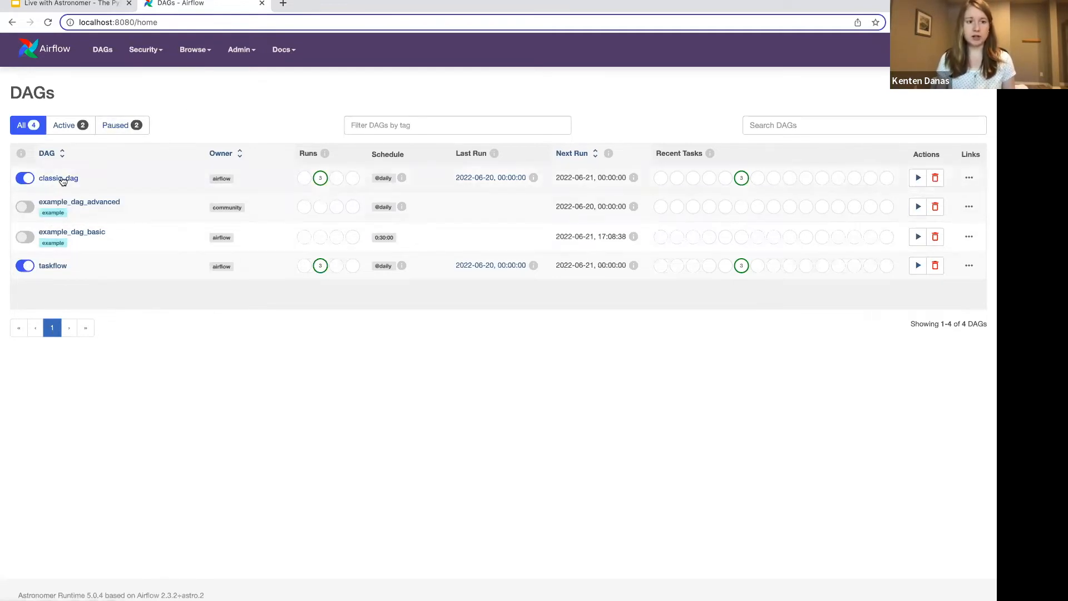
# Show classic_dag's graph with extract_bitcoin_price, process_data and store_data chained
pyautogui.click(55, 178)
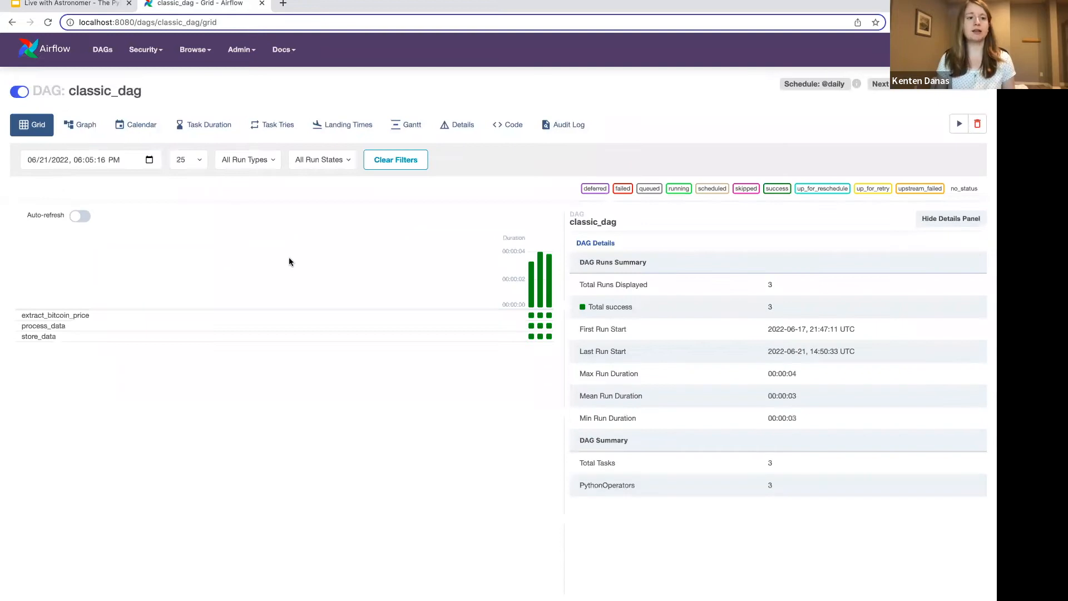
pyautogui.click(80, 124)
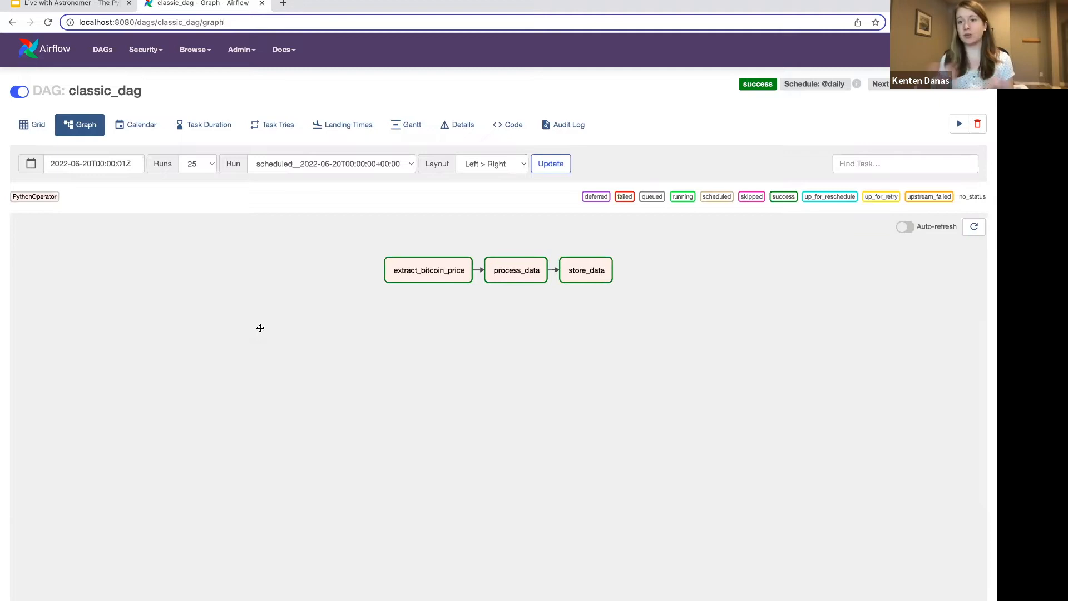
pyautogui.moveTo(266, 356)
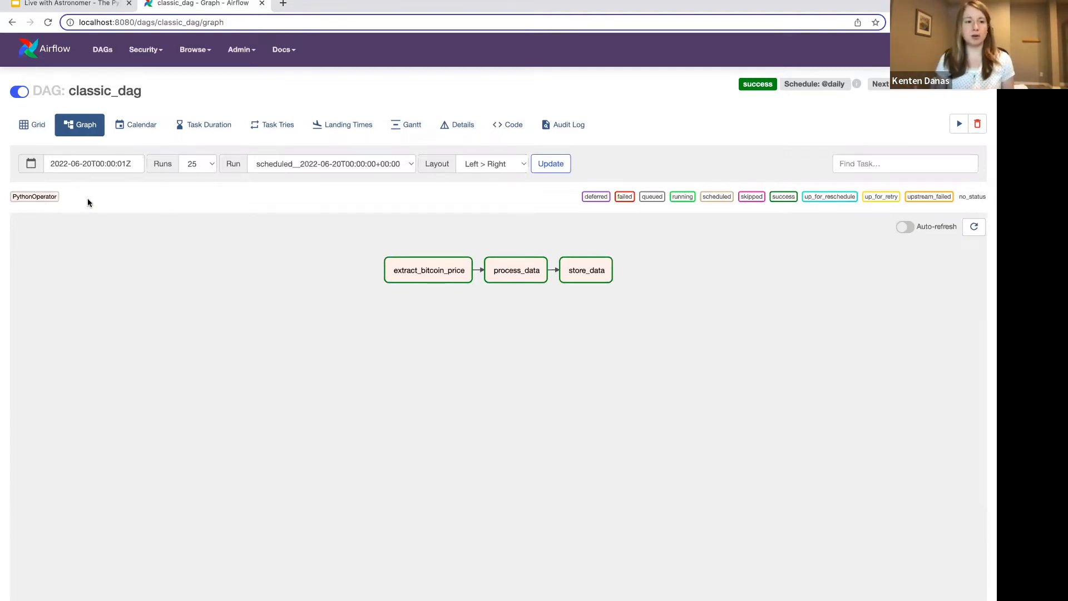
pyautogui.moveTo(343, 289)
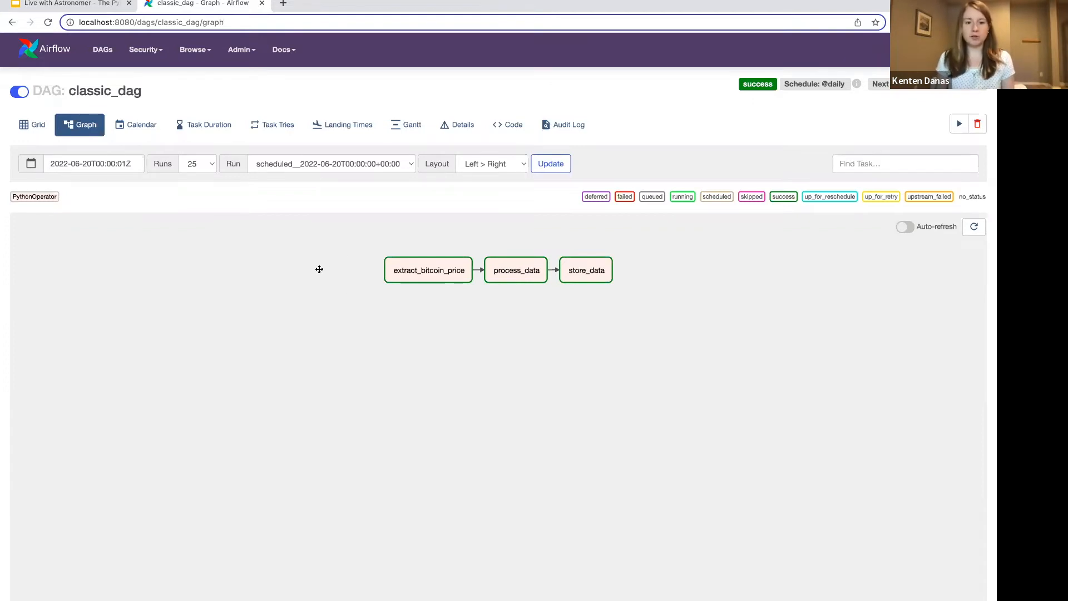
pyautogui.moveTo(428, 269)
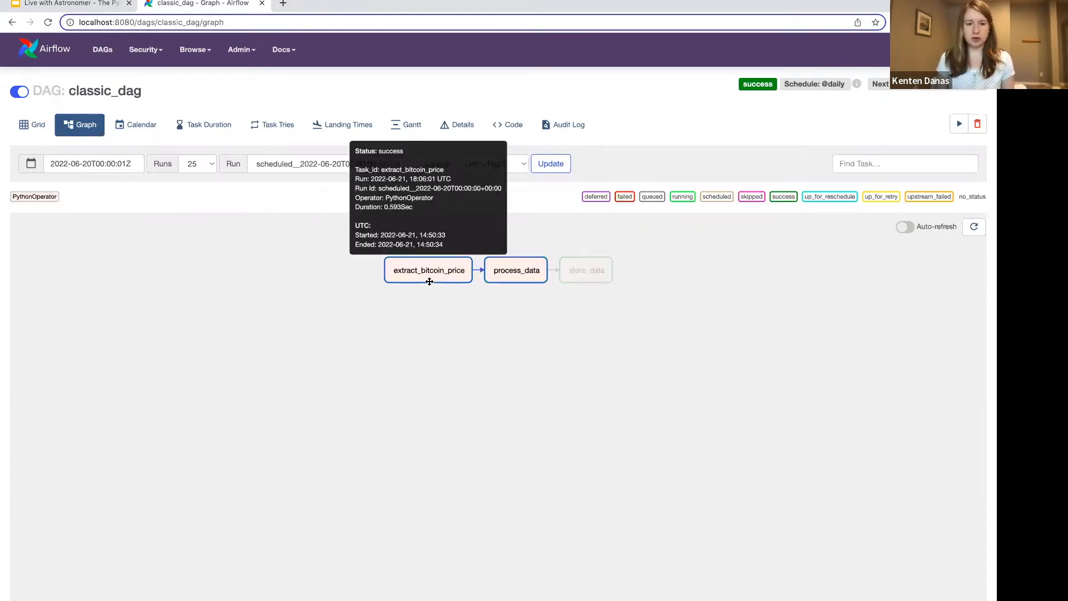
pyautogui.moveTo(523, 352)
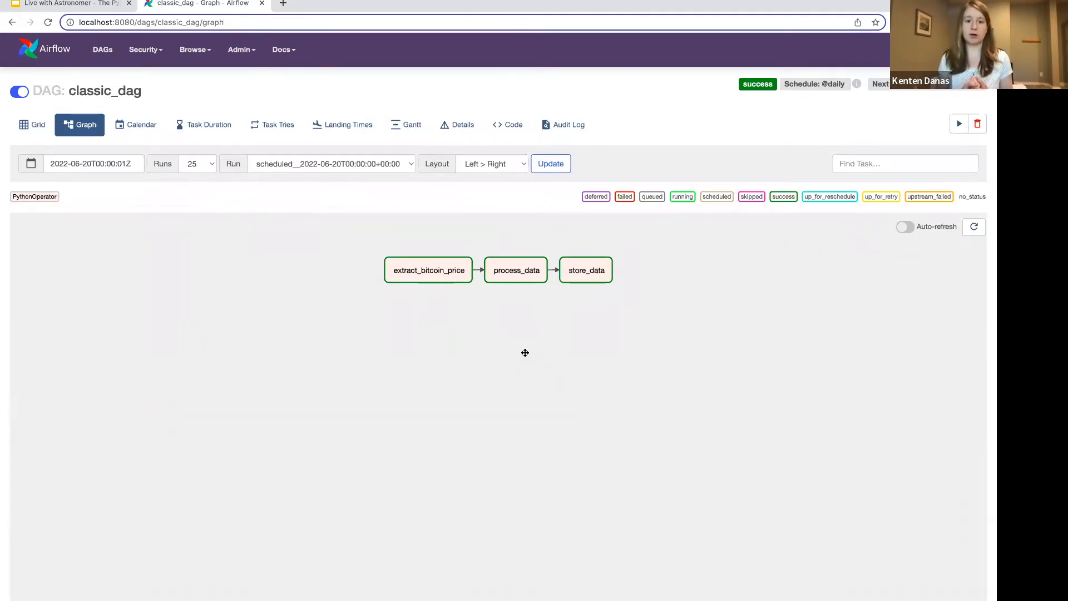
pyautogui.moveTo(494, 346)
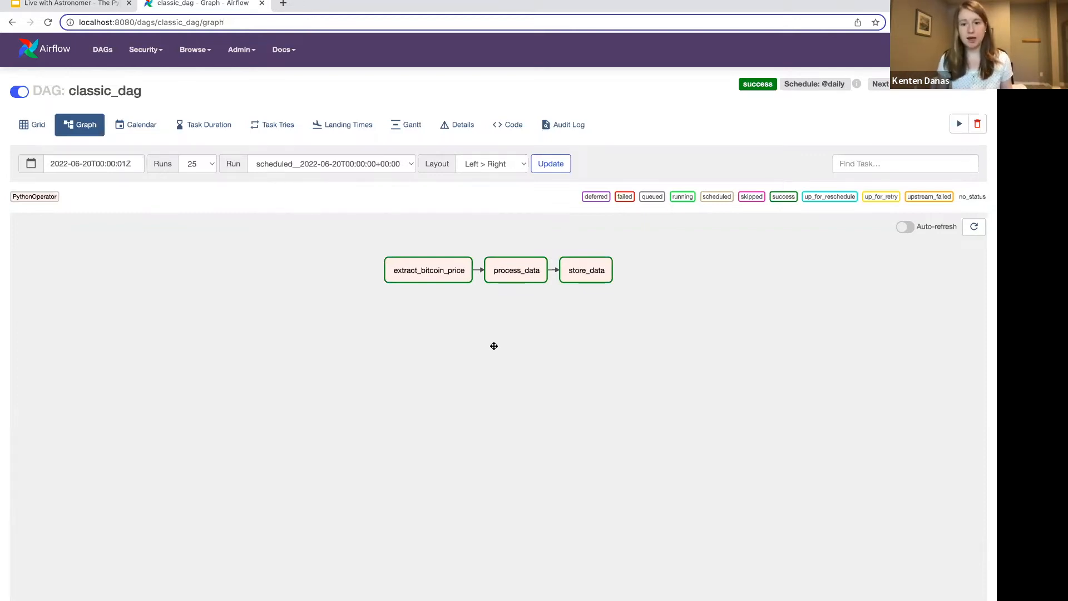
pyautogui.moveTo(534, 284)
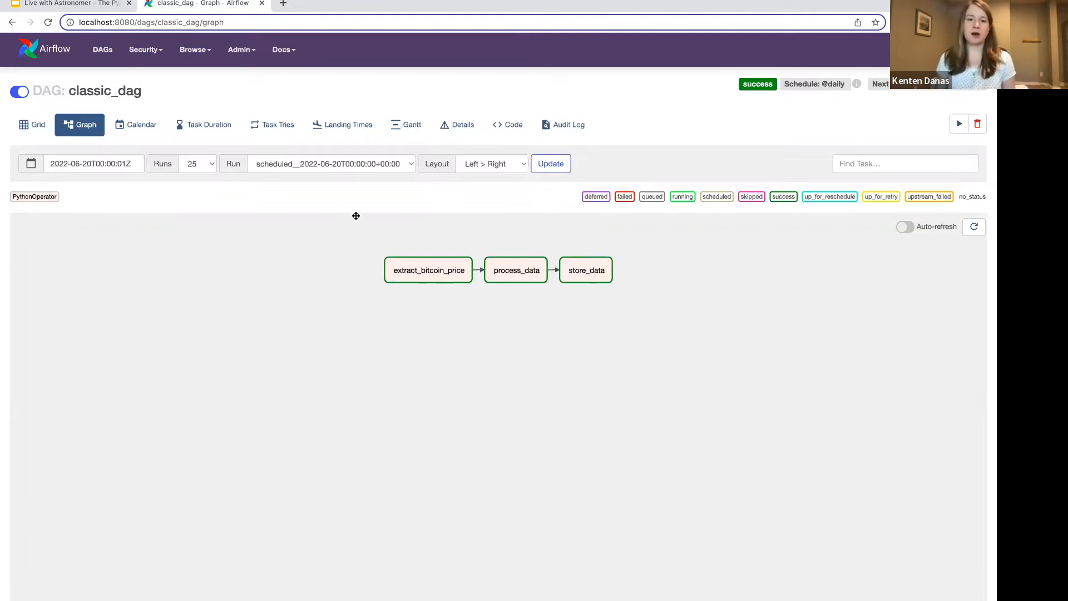
pyautogui.click(508, 125)
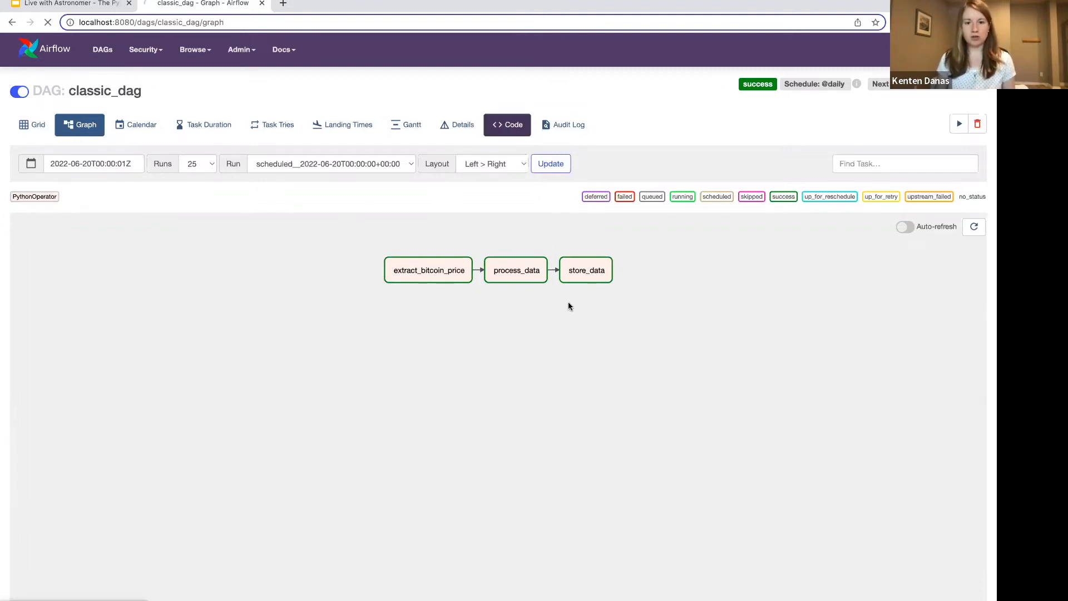
pyautogui.click(507, 125)
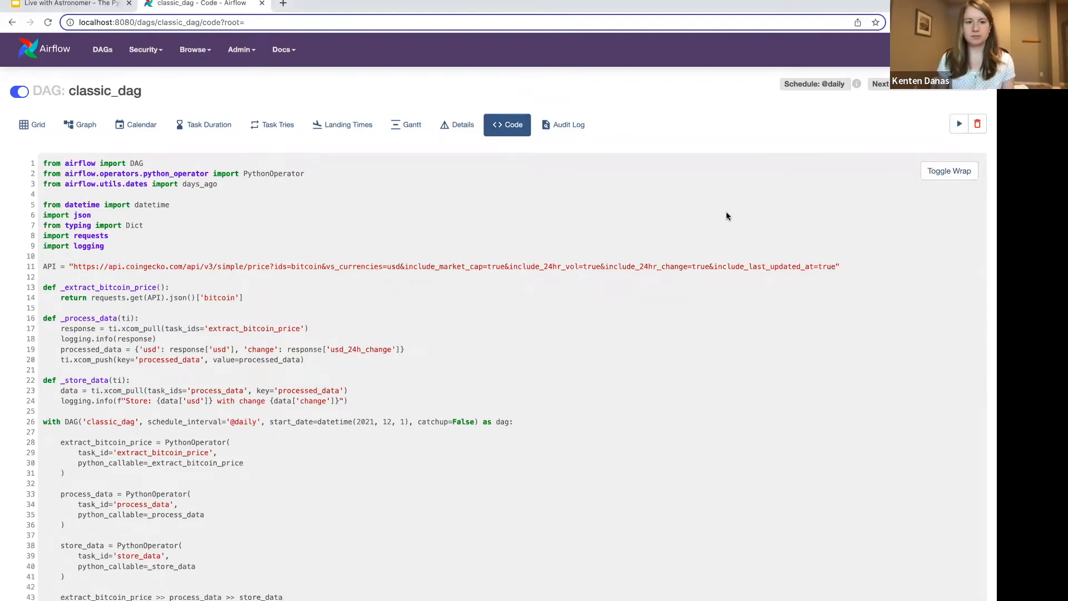
pyautogui.moveTo(430, 423)
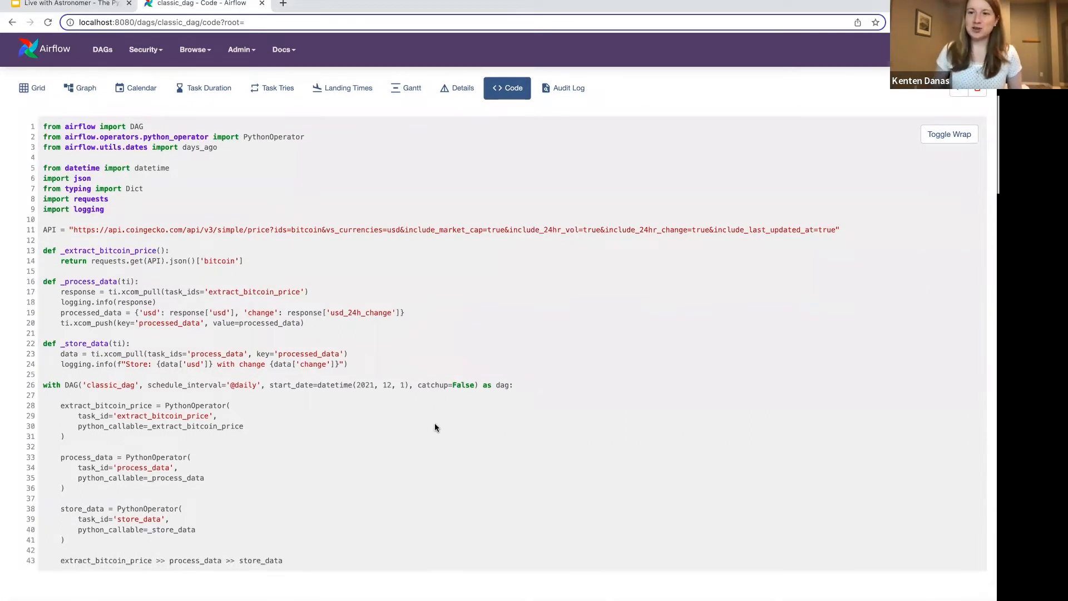
pyautogui.moveTo(303, 153)
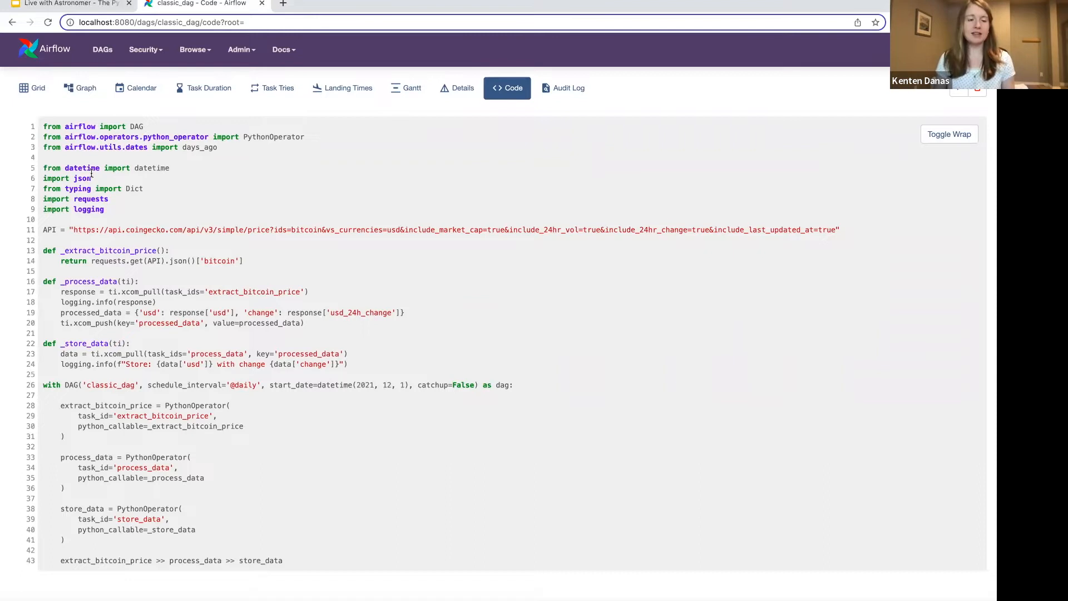
pyautogui.moveTo(158, 232)
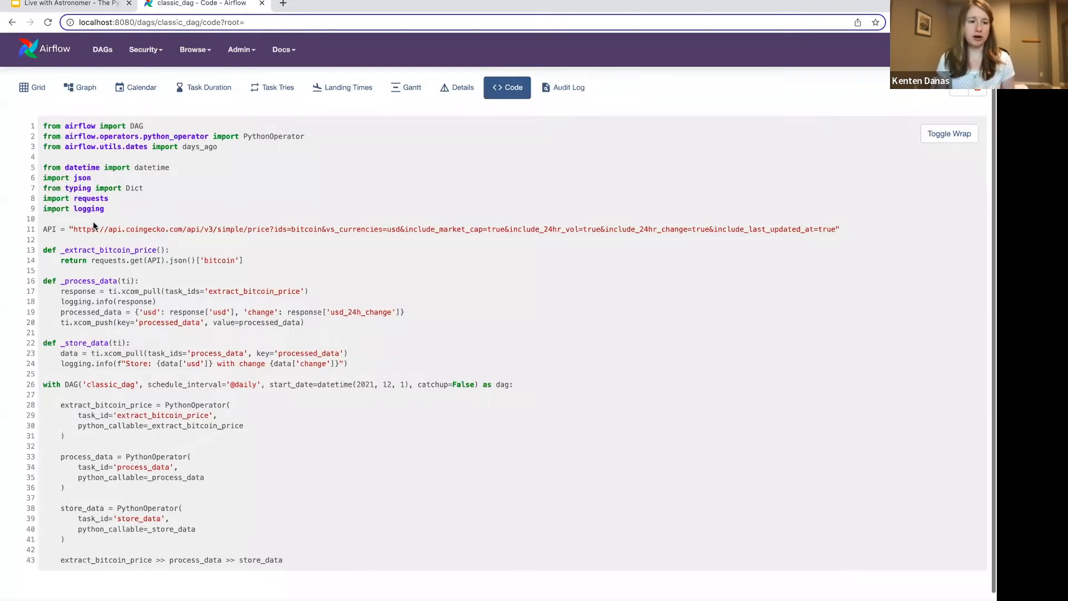
pyautogui.scroll(-3)
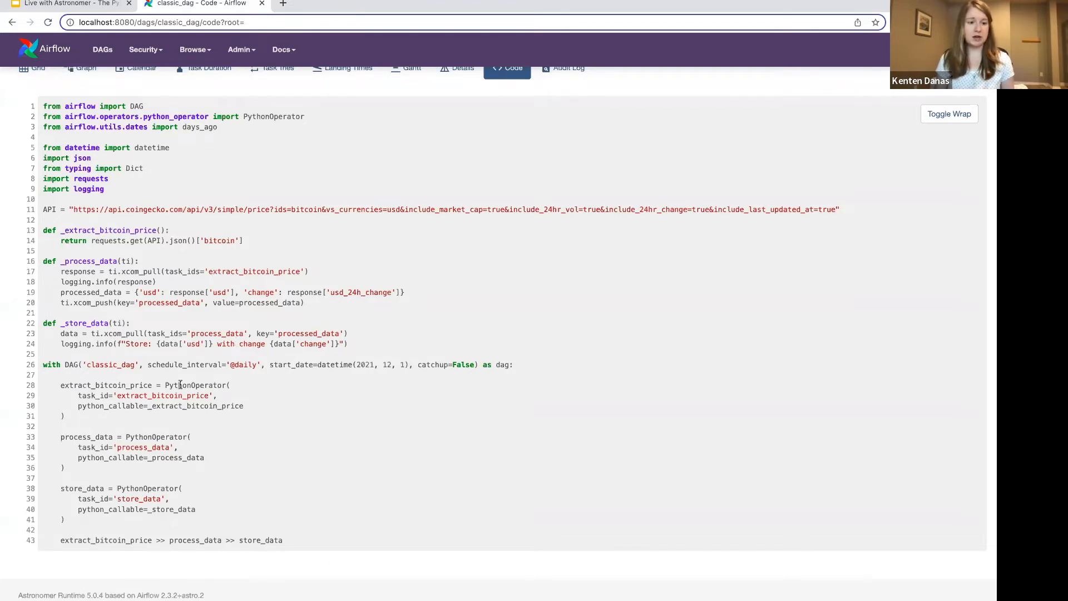
pyautogui.doubleClick(194, 385)
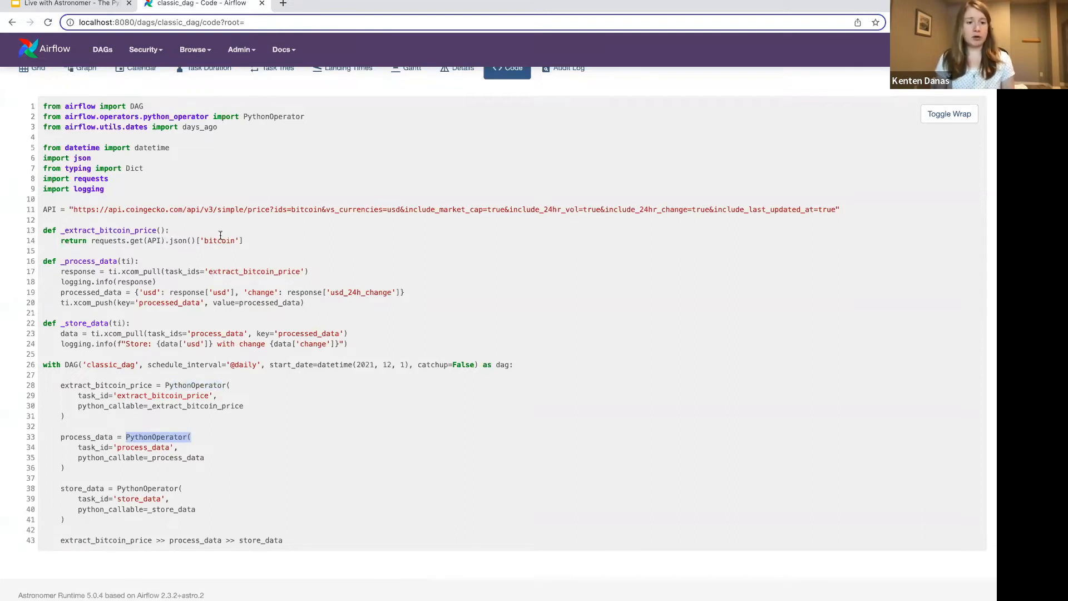
pyautogui.moveTo(265, 246)
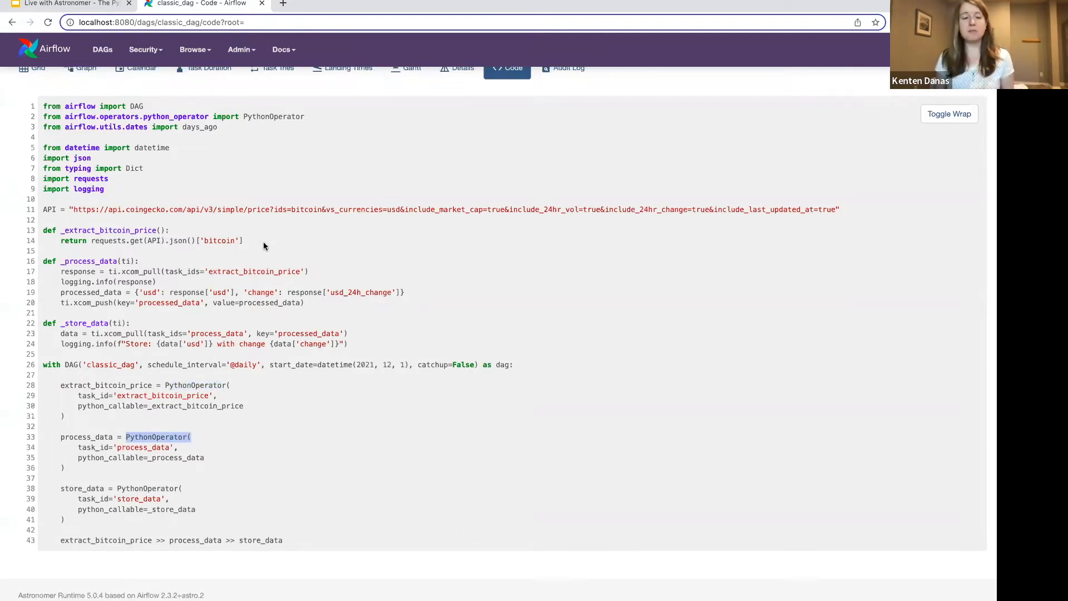
pyautogui.moveTo(260, 248)
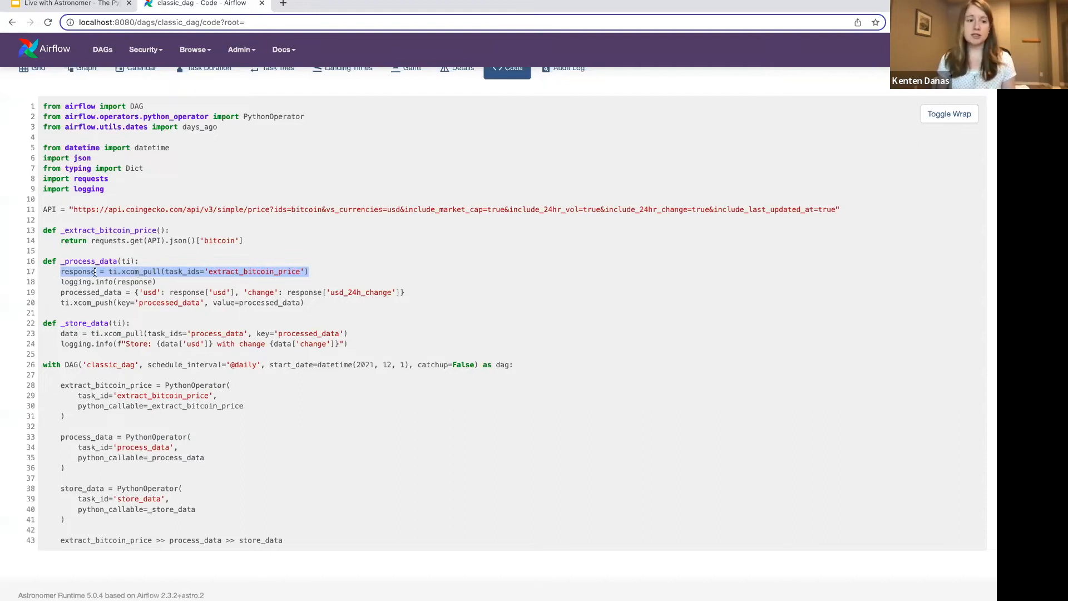
pyautogui.moveTo(186, 271)
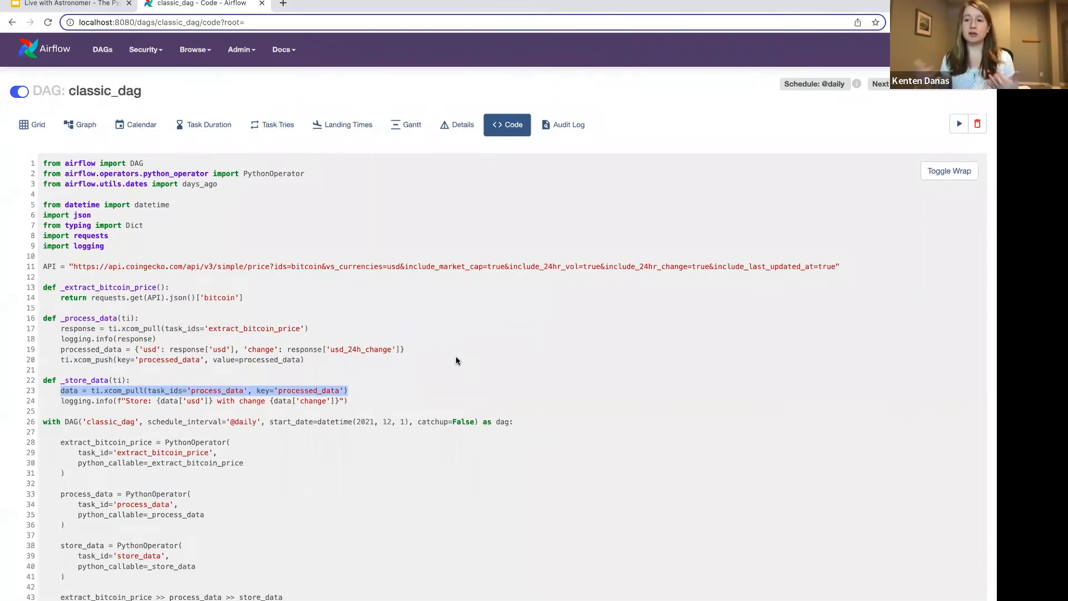
pyautogui.moveTo(468, 343)
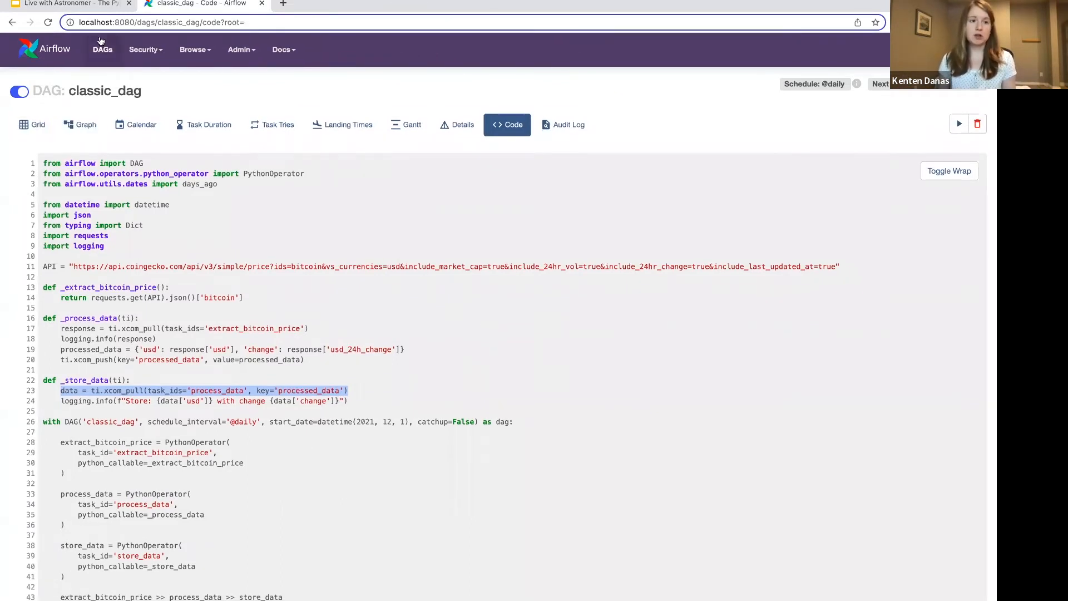
# From the DAGs list, show the taskflow DAG's graph of extract, process_data and store_data
pyautogui.click(101, 50)
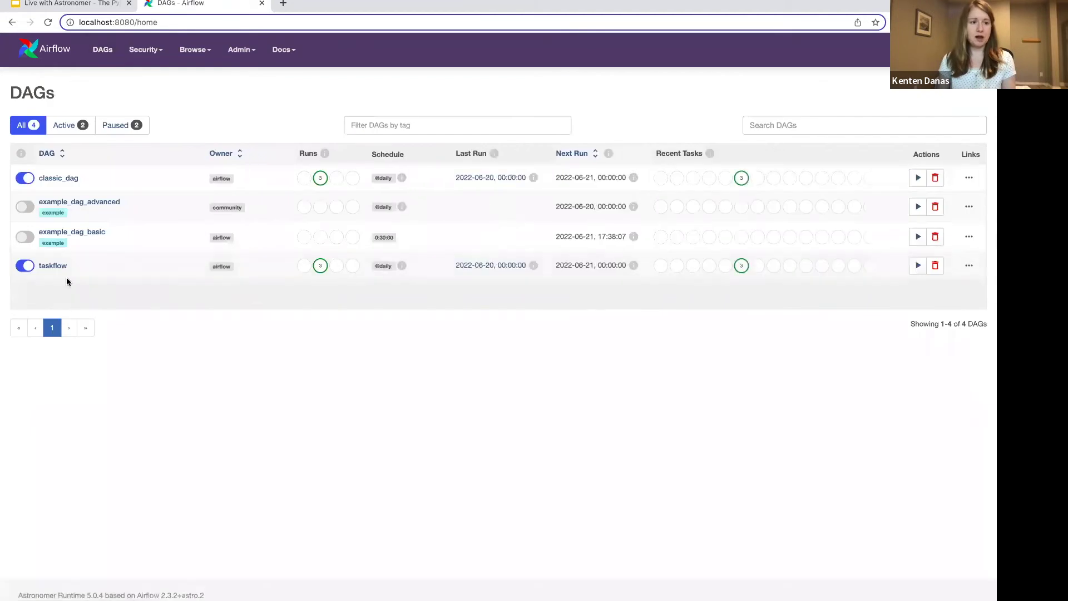
pyautogui.click(53, 265)
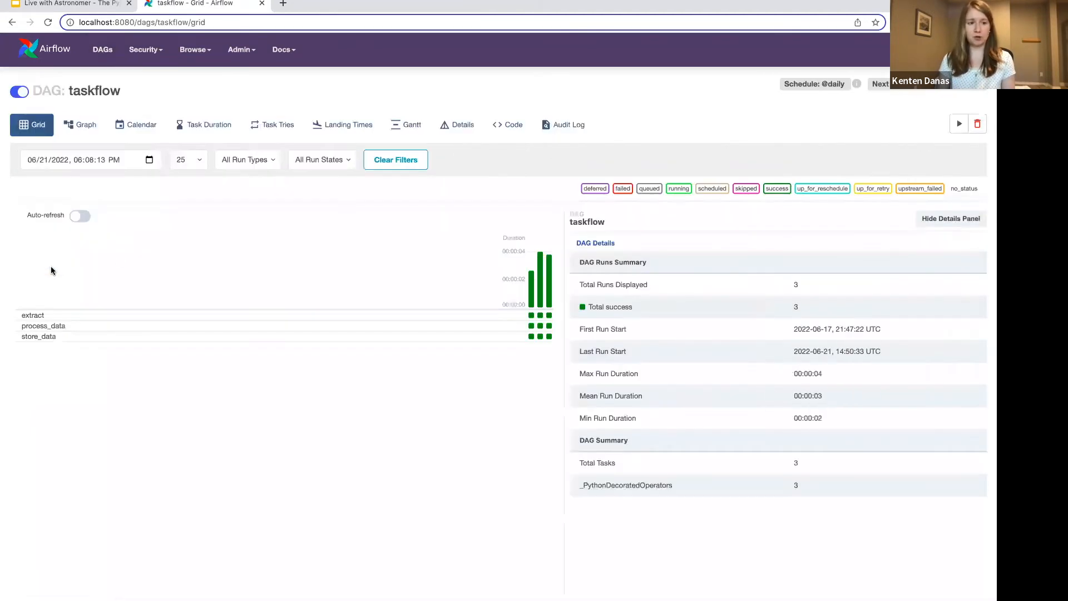
pyautogui.click(80, 125)
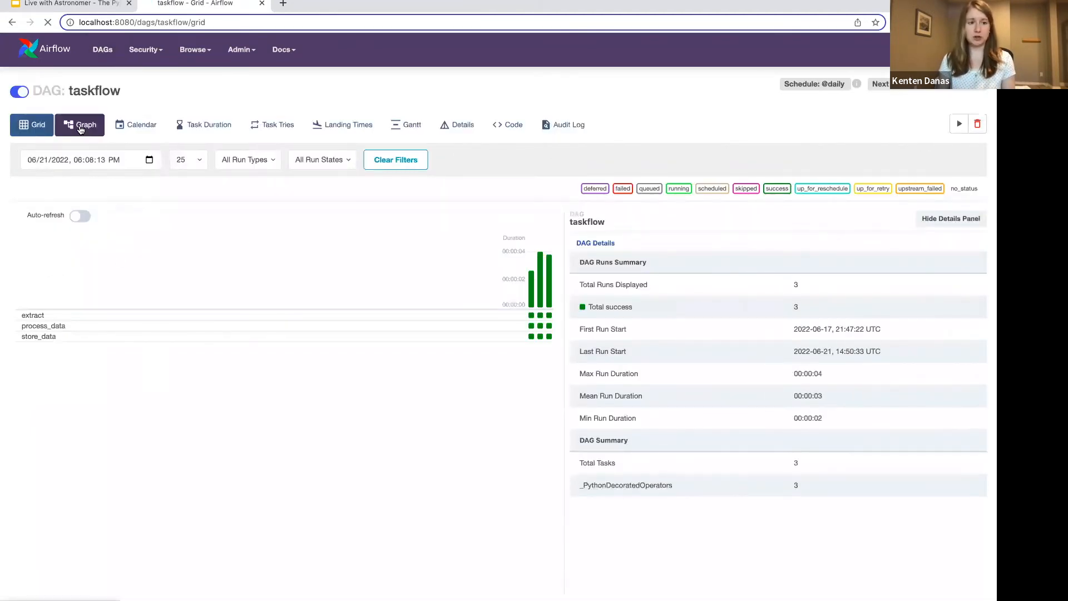
pyautogui.click(80, 124)
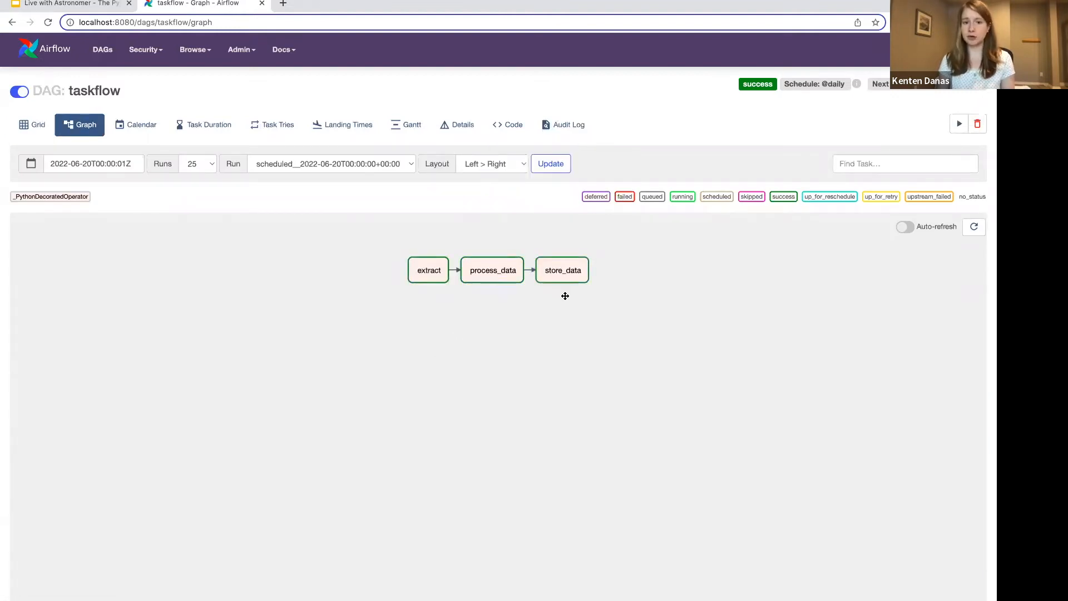
pyautogui.click(508, 124)
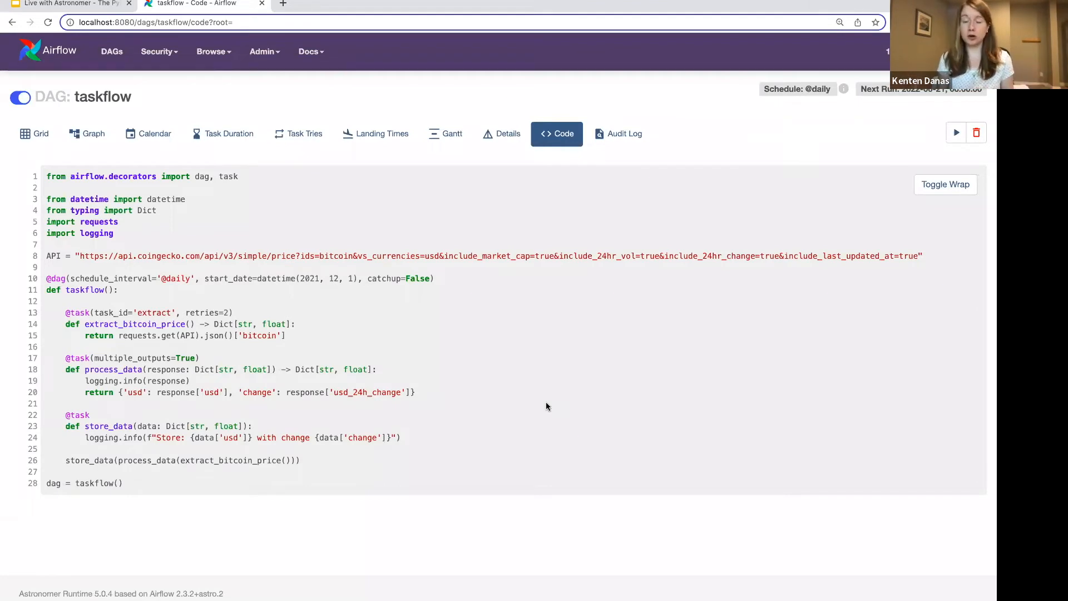
pyautogui.moveTo(527, 409)
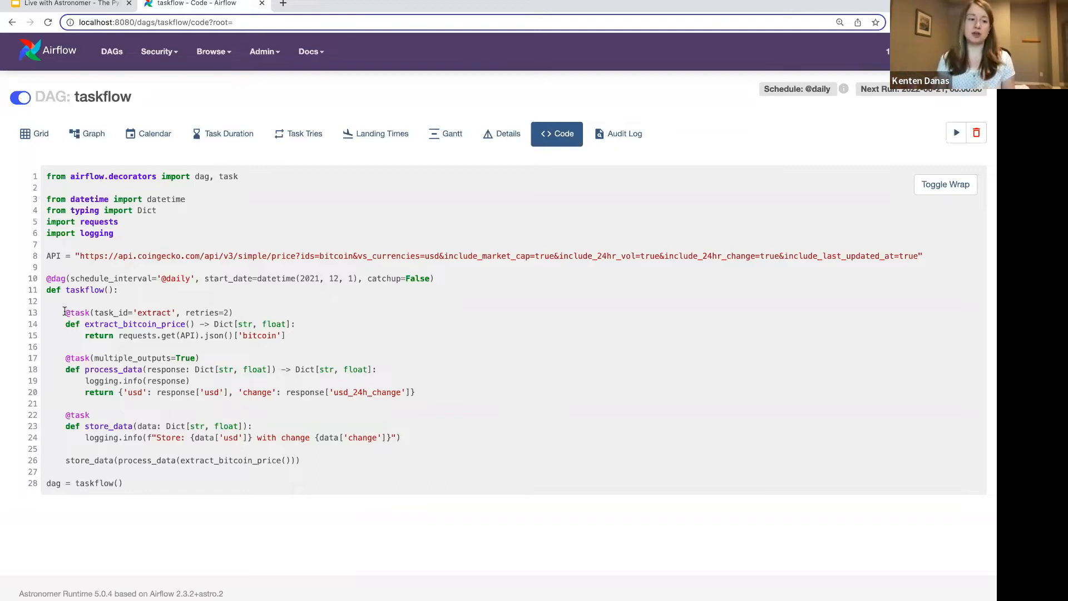
pyautogui.moveTo(66, 311); pyautogui.dragTo(179, 312)
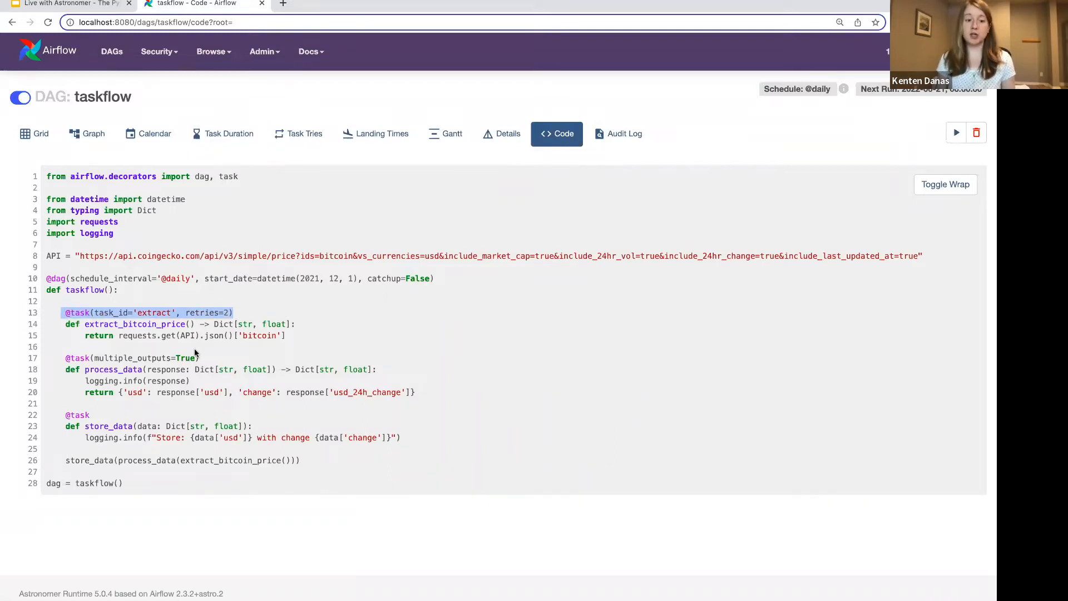
pyautogui.moveTo(72, 321)
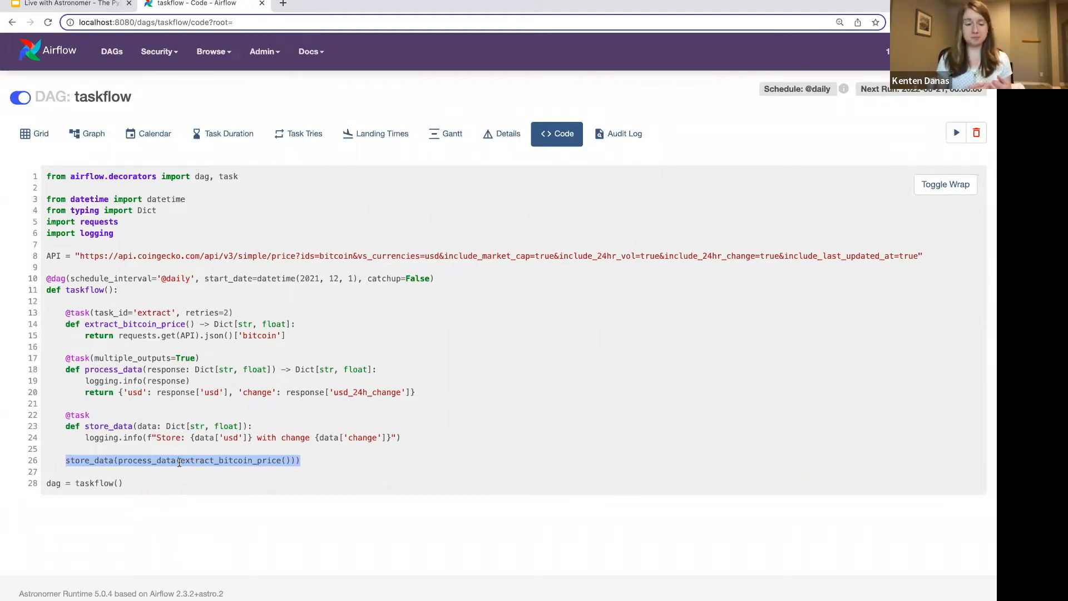
pyautogui.moveTo(146, 468)
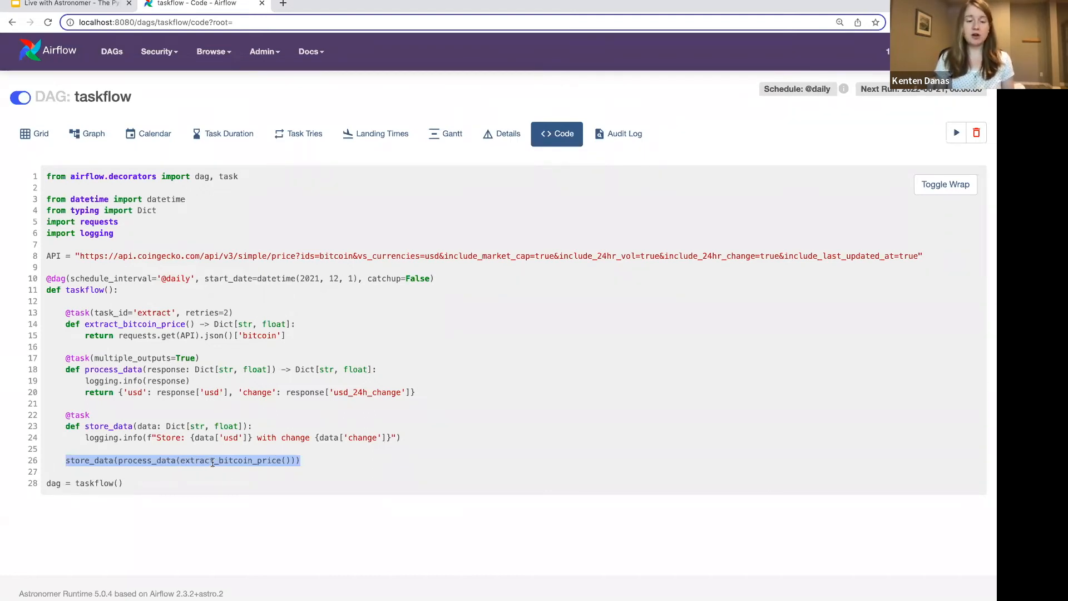
pyautogui.doubleClick(216, 461)
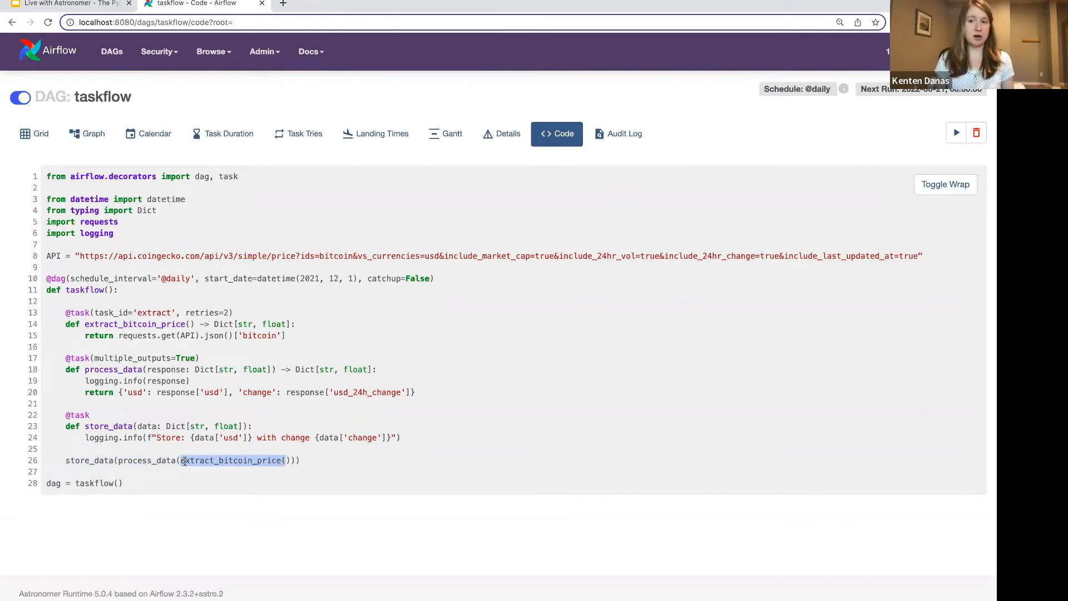
pyautogui.doubleClick(146, 460)
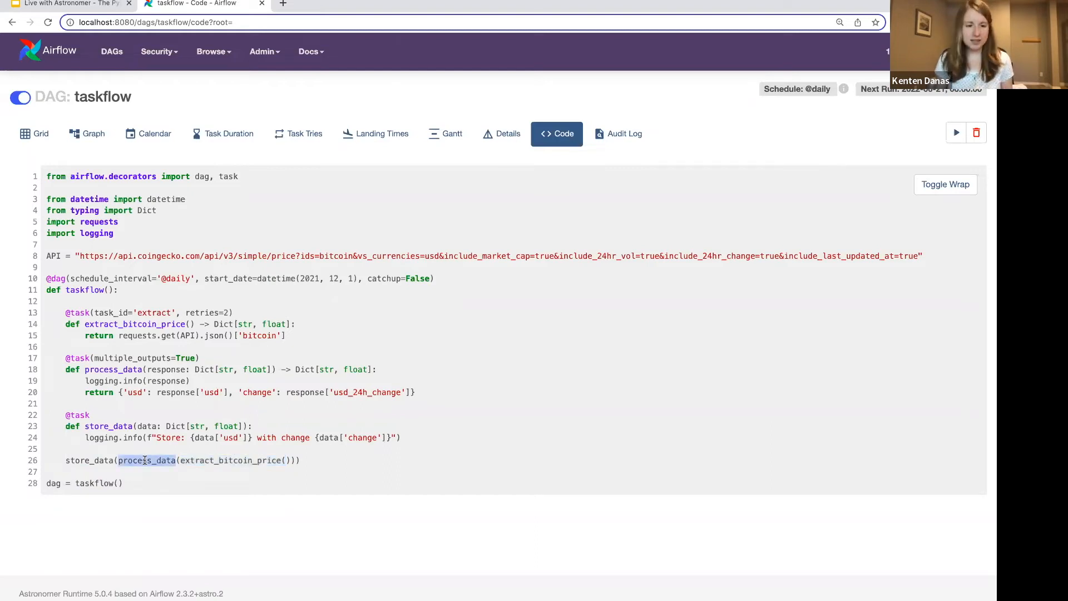
pyautogui.doubleClick(247, 461)
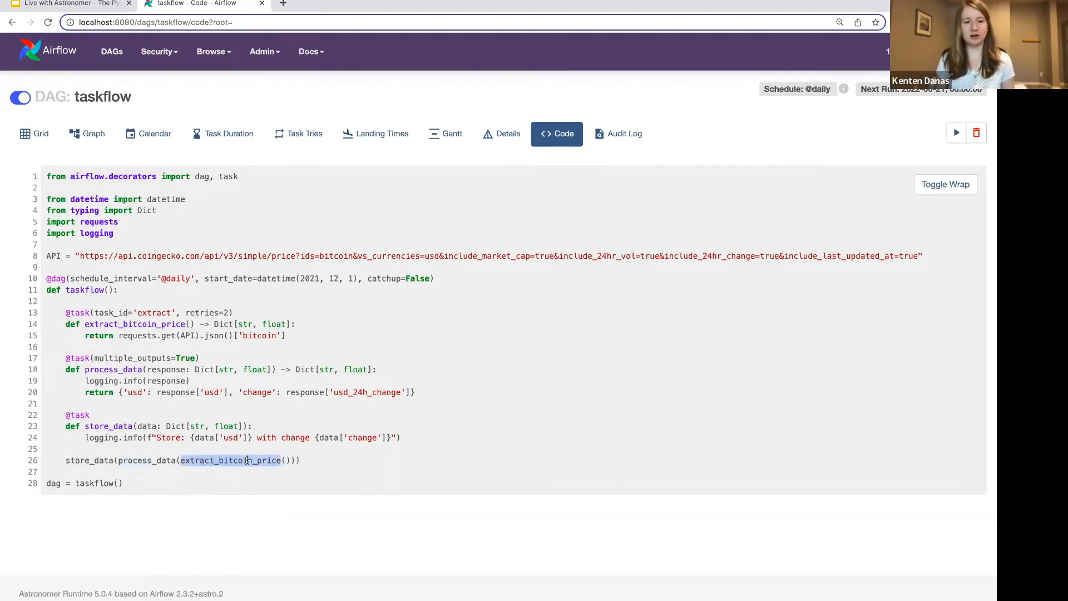
pyautogui.moveTo(333, 460)
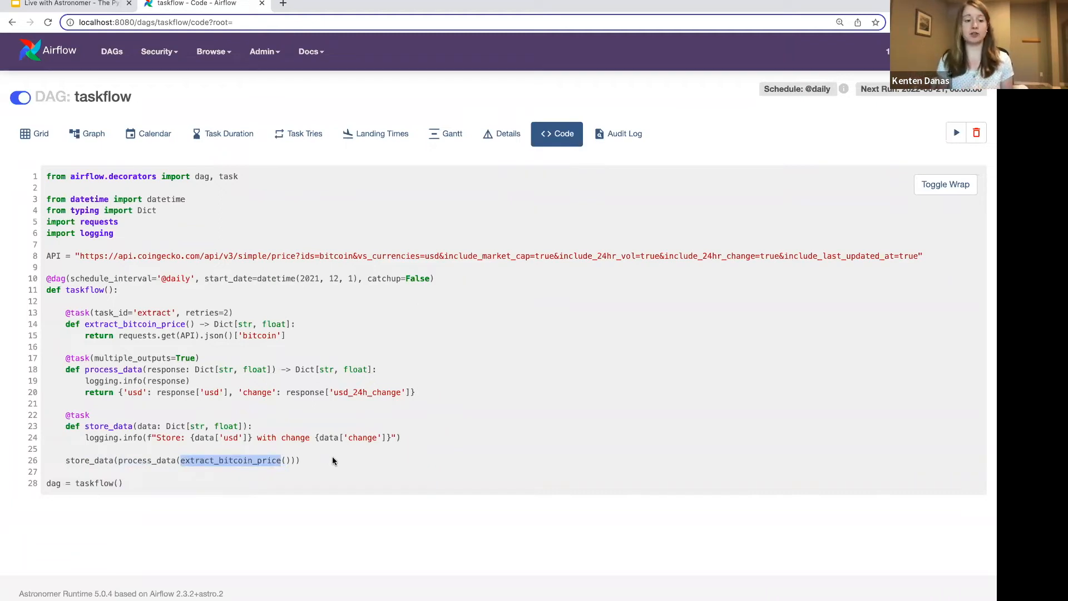
pyautogui.moveTo(127, 441)
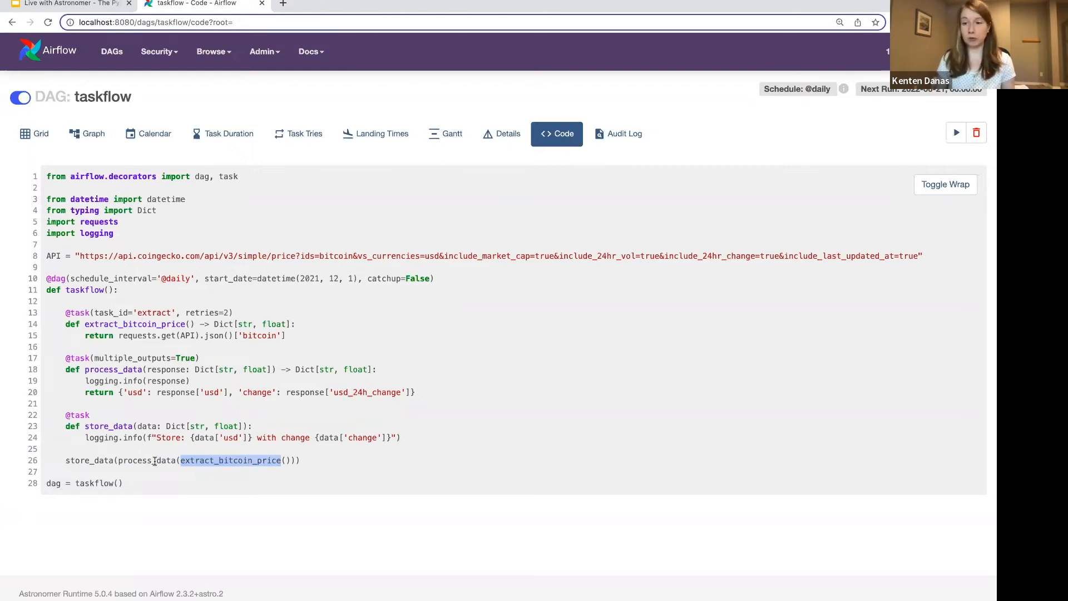
pyautogui.doubleClick(147, 461)
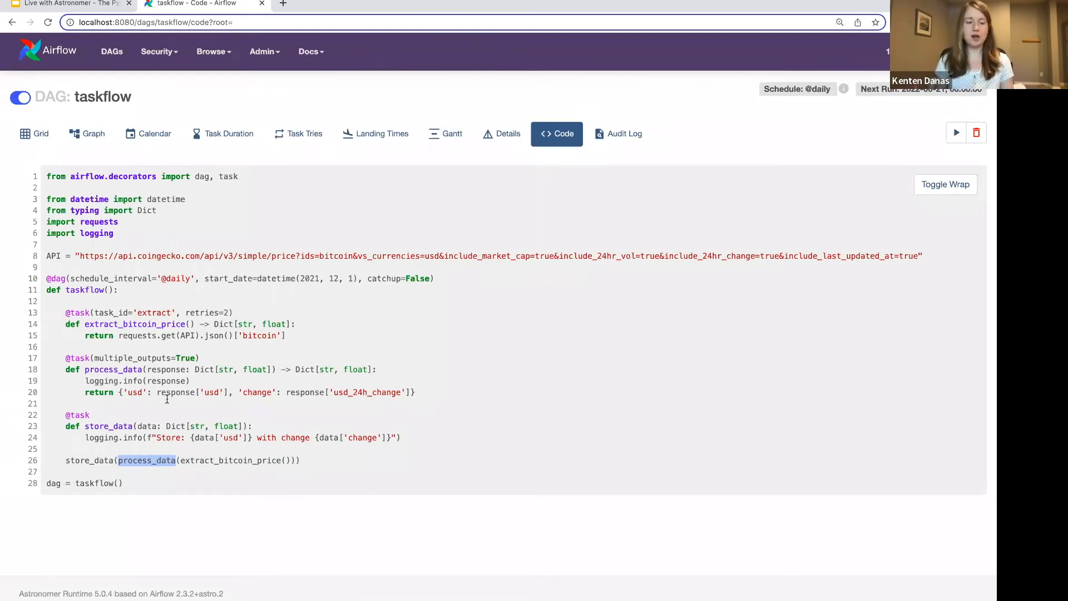
pyautogui.moveTo(138, 347)
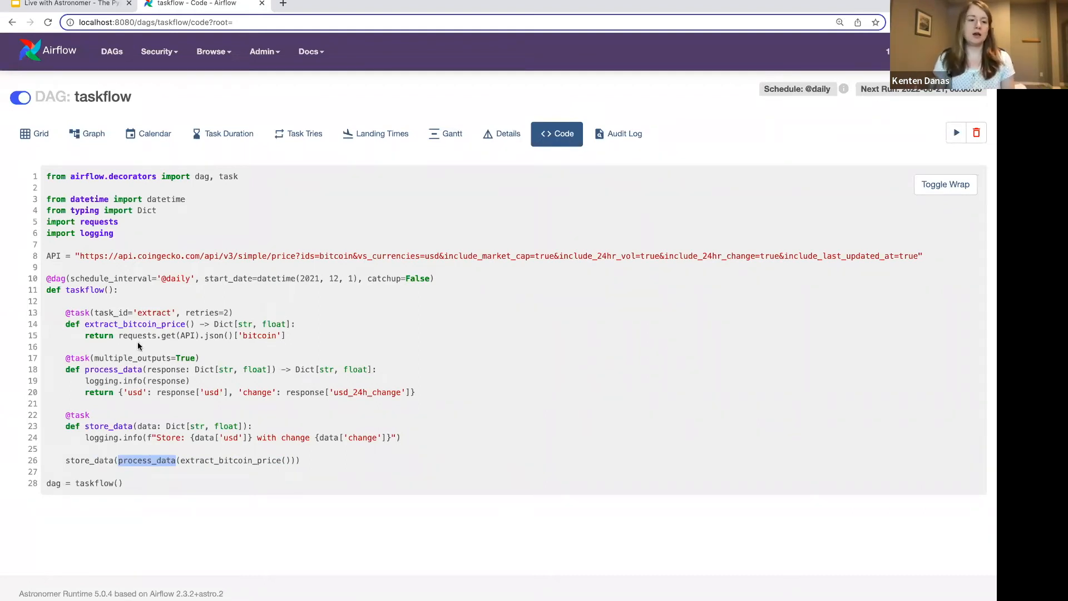
pyautogui.moveTo(252, 356)
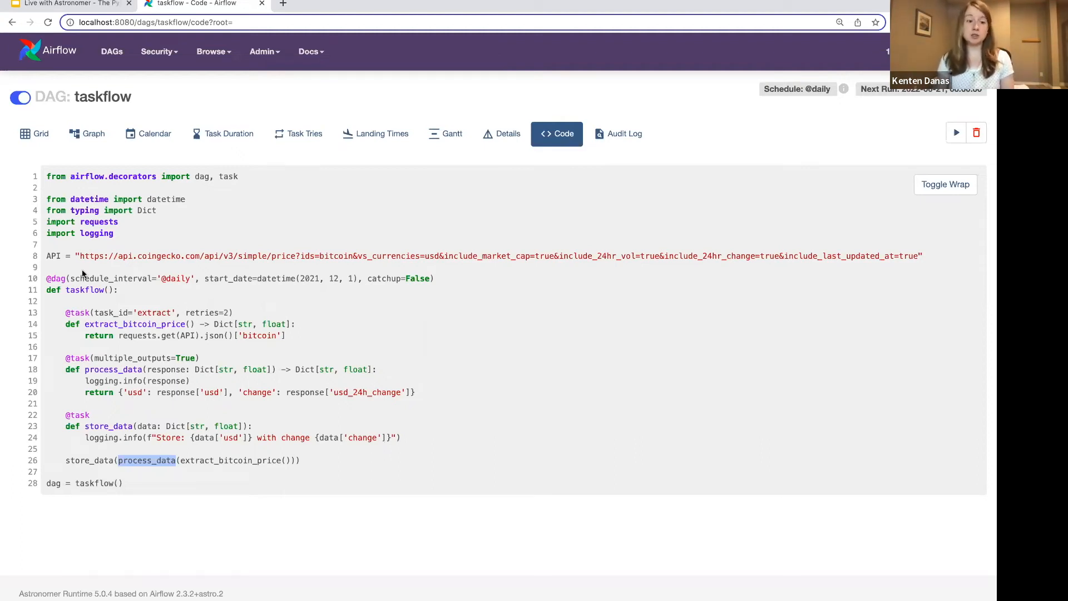
pyautogui.moveTo(85, 320)
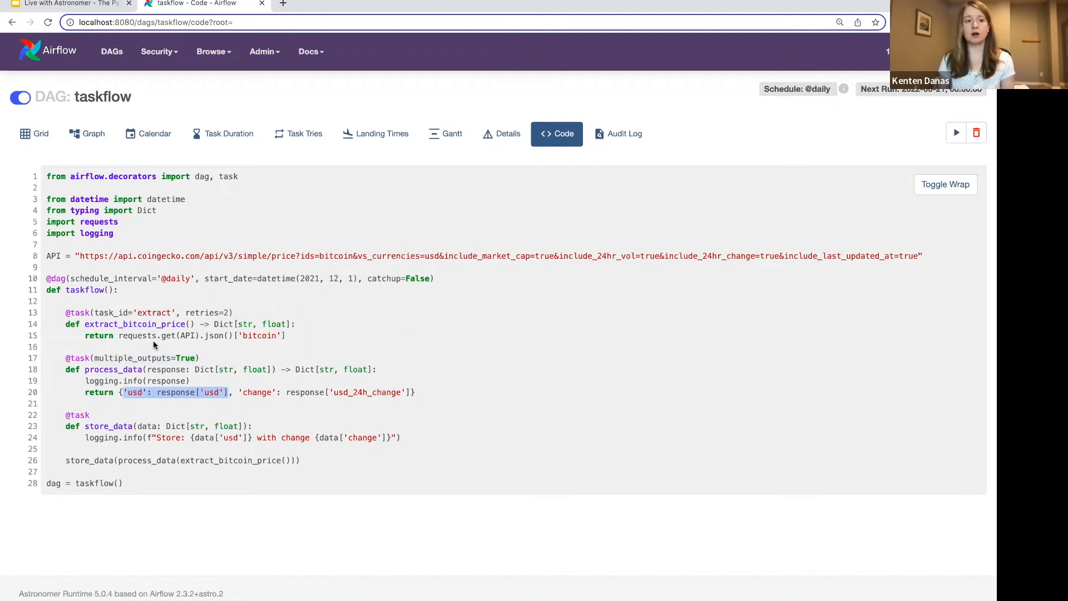
pyautogui.moveTo(129, 372)
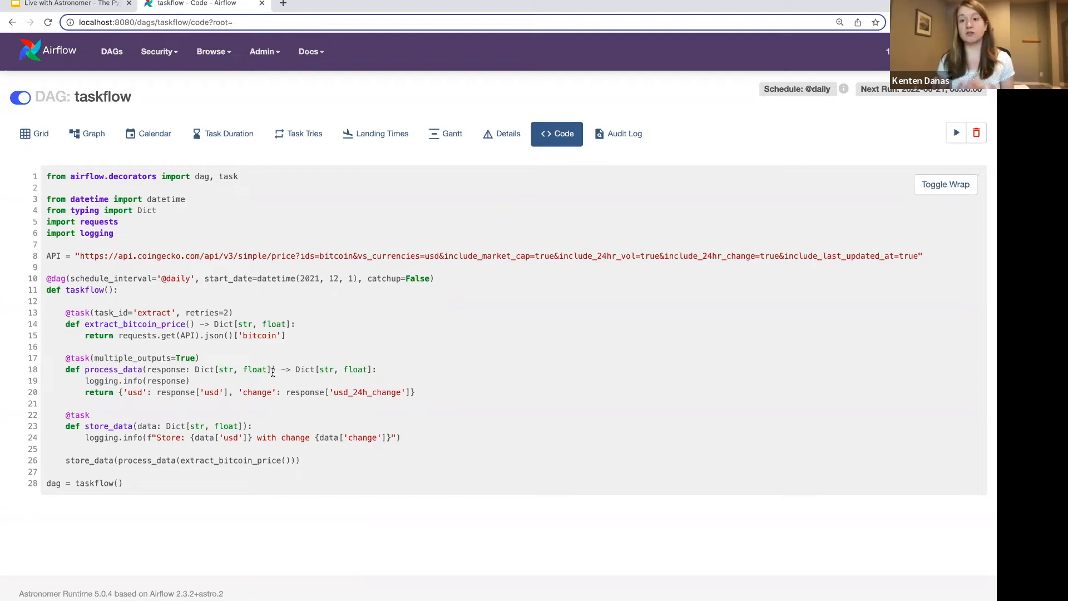
pyautogui.moveTo(267, 377)
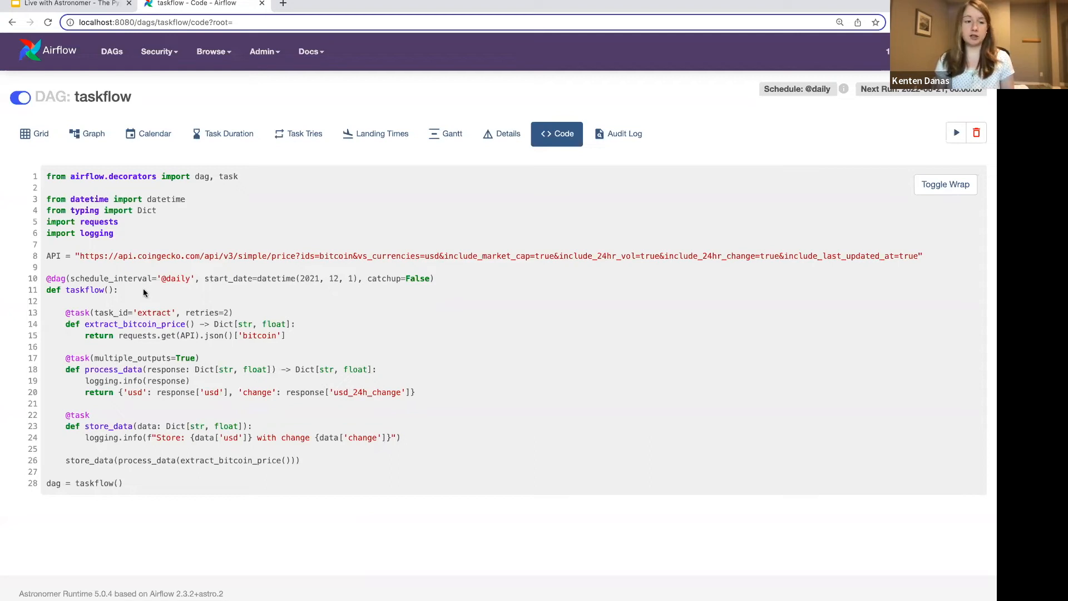
pyautogui.moveTo(165, 272)
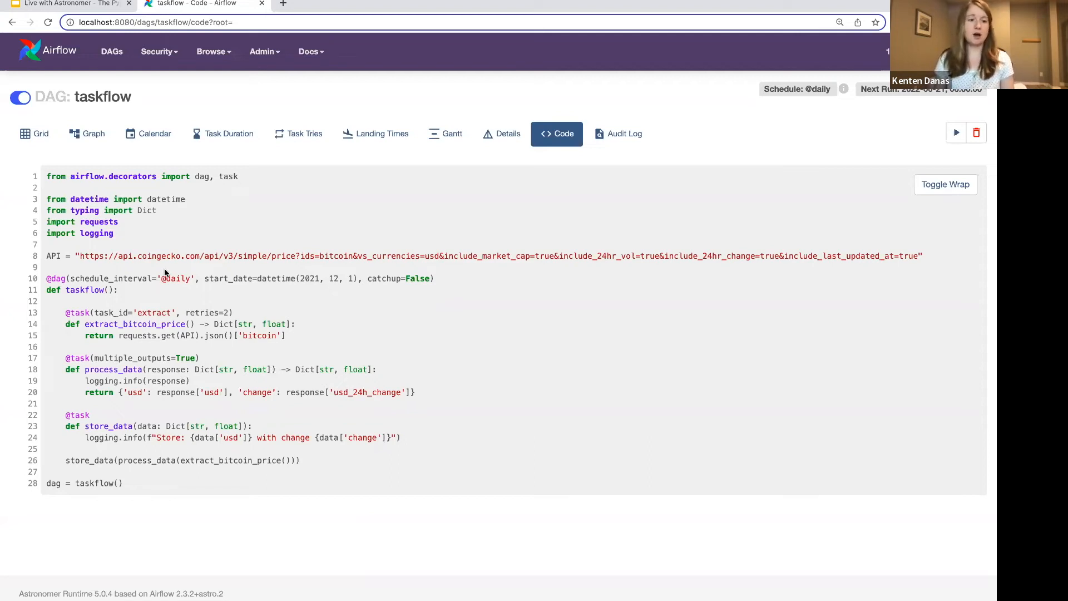
pyautogui.moveTo(218, 286)
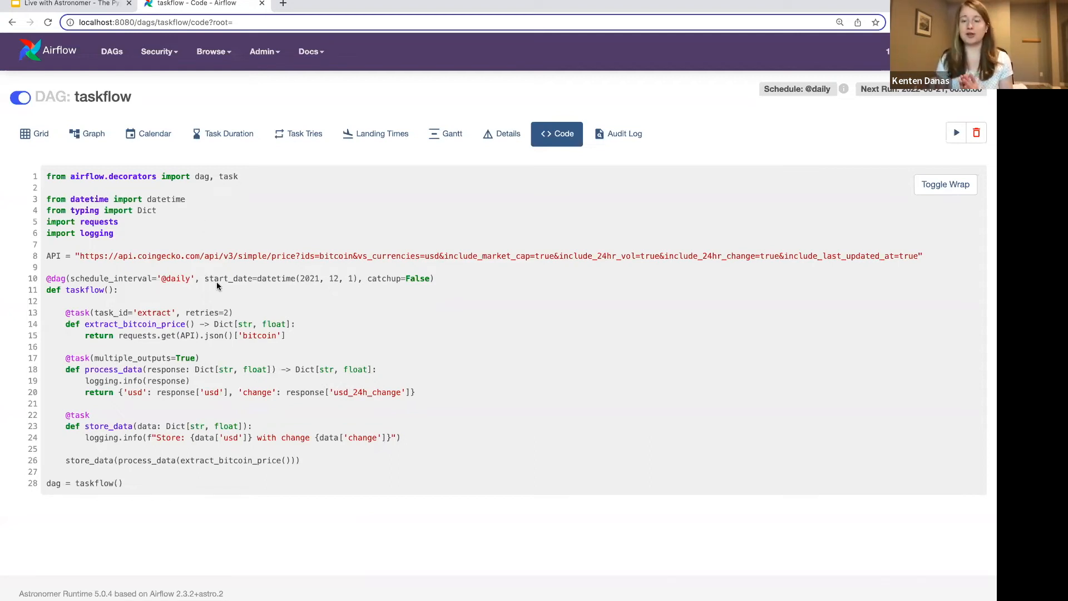
pyautogui.moveTo(397, 203)
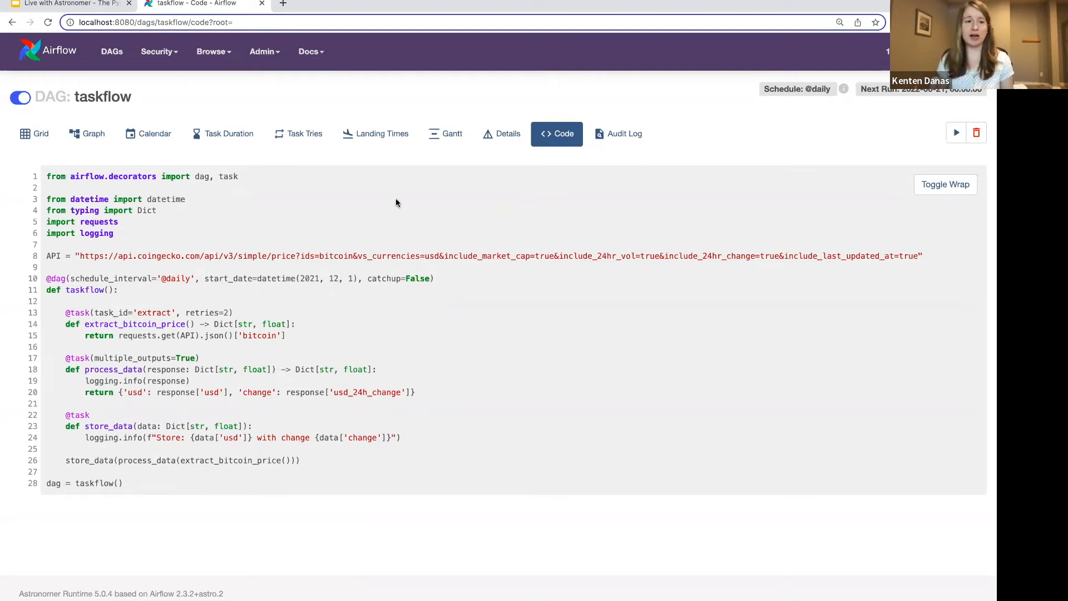
pyautogui.doubleClick(56, 278)
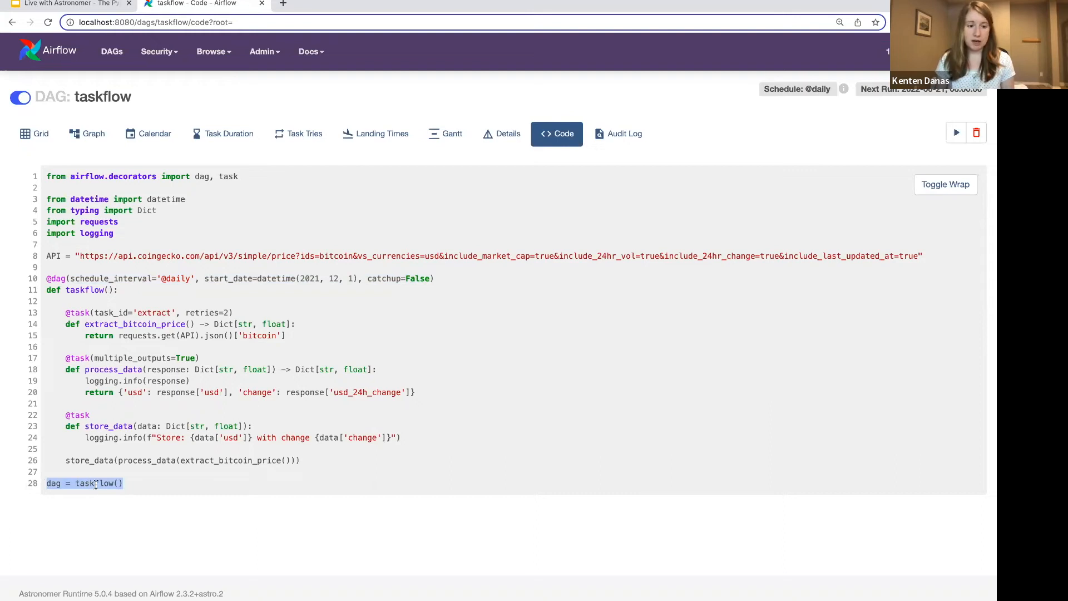
pyautogui.moveTo(178, 413)
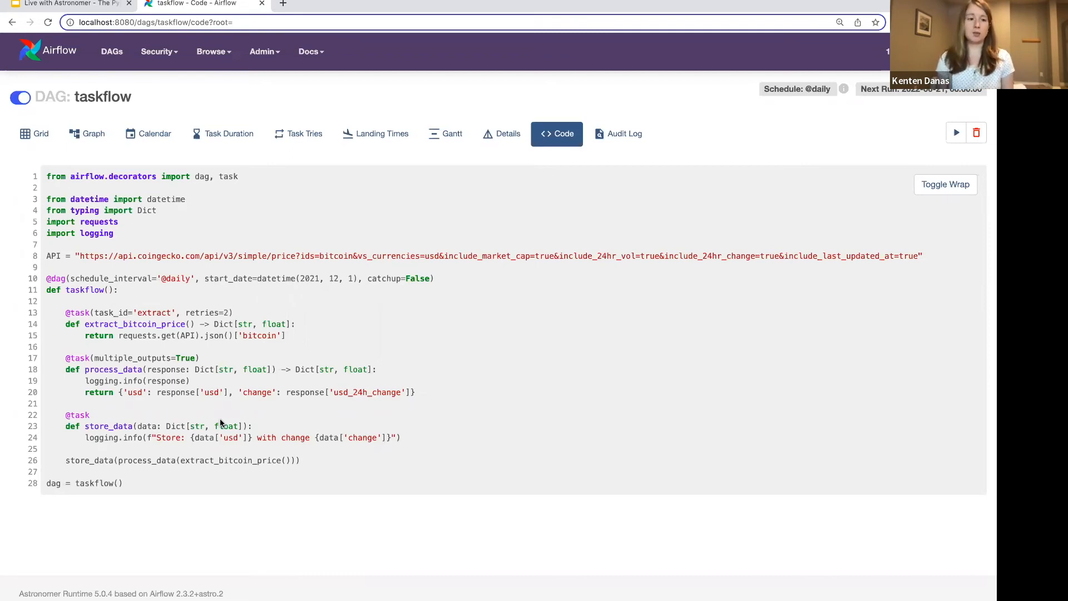
pyautogui.moveTo(158, 347)
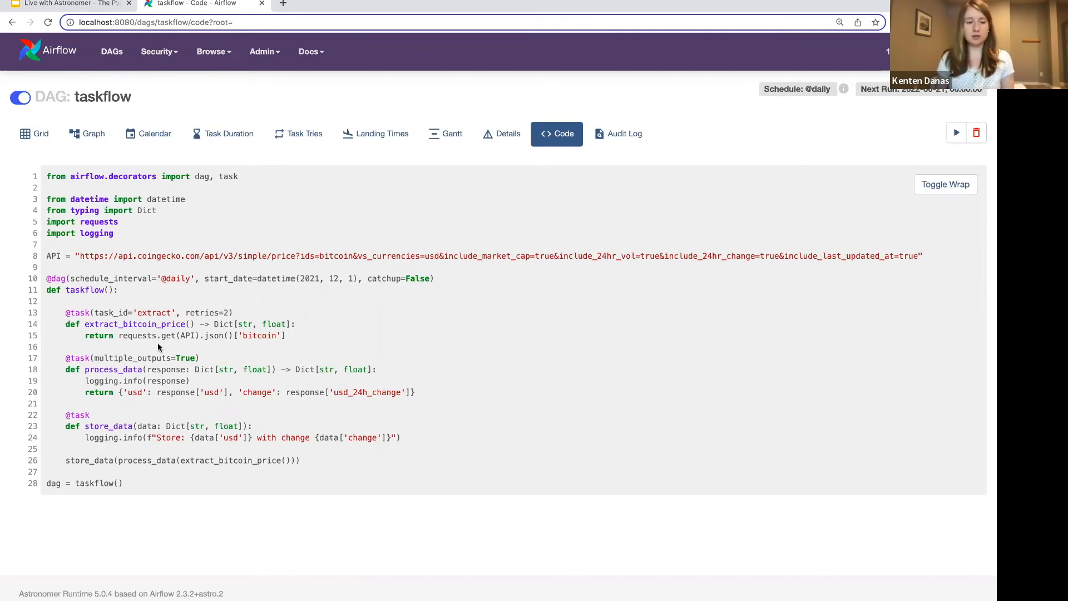
pyautogui.moveTo(129, 298)
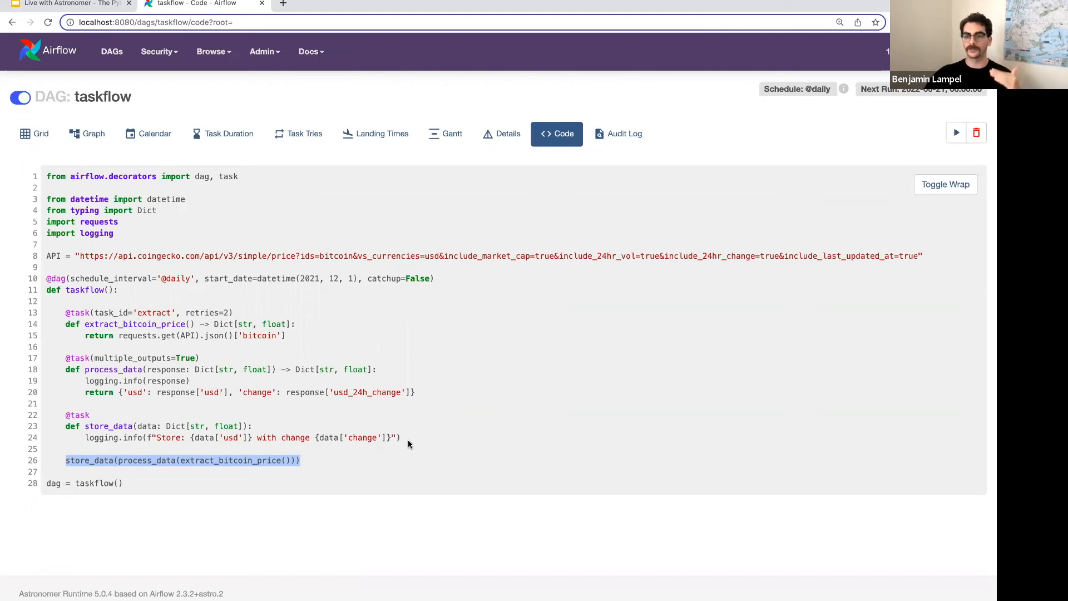
pyautogui.moveTo(596, 498)
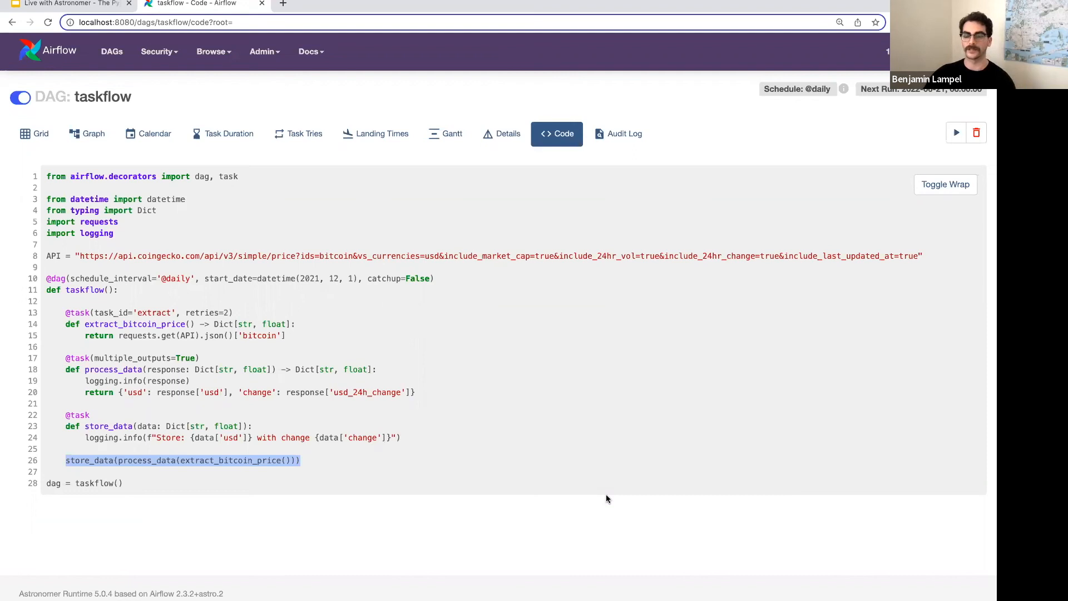
pyautogui.moveTo(607, 488)
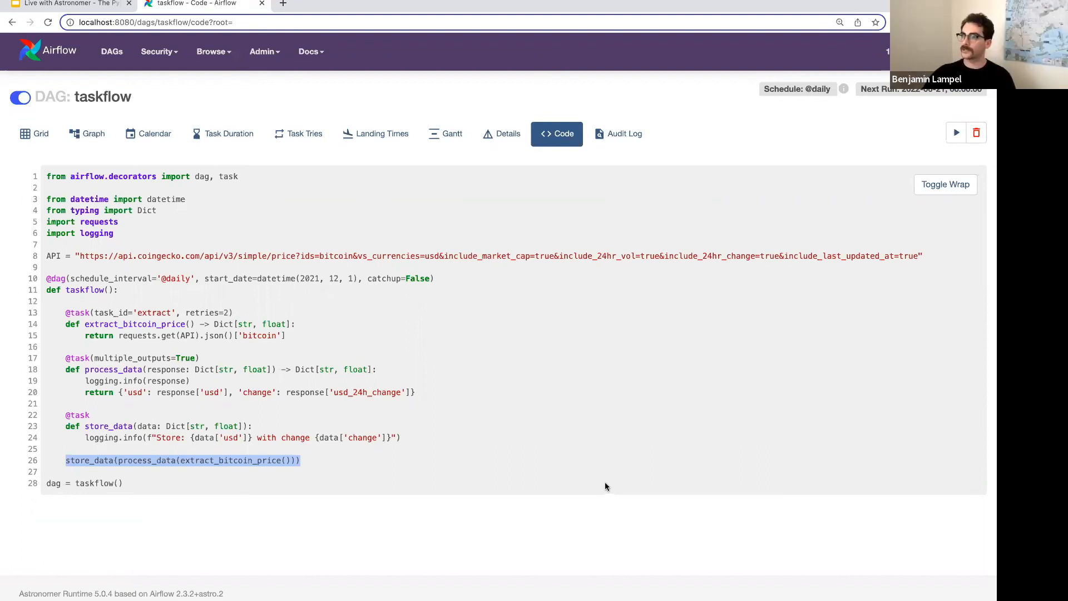
pyautogui.moveTo(510, 466)
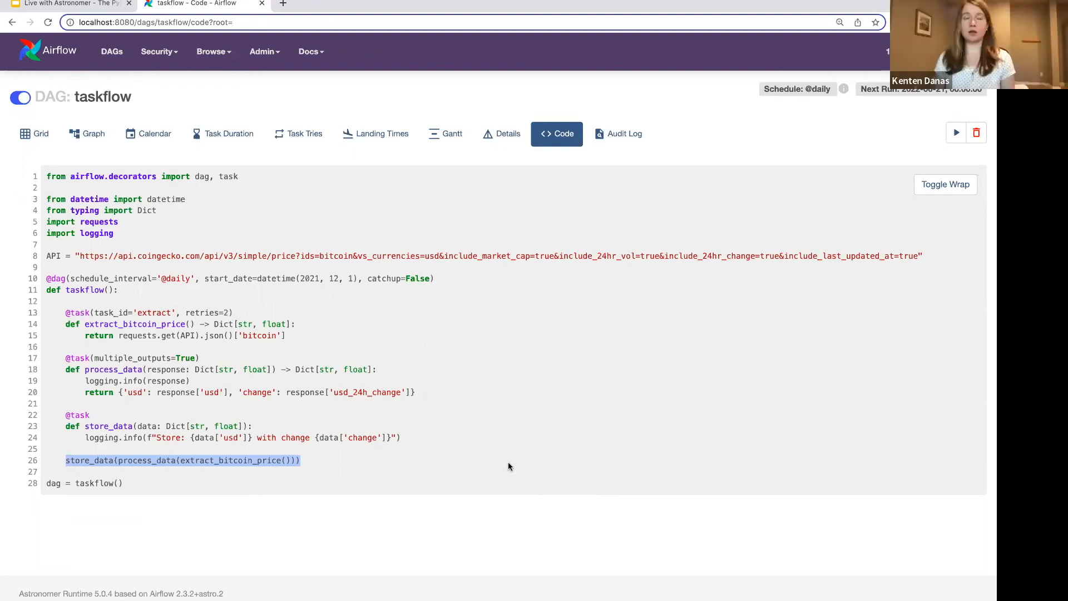
pyautogui.moveTo(539, 456)
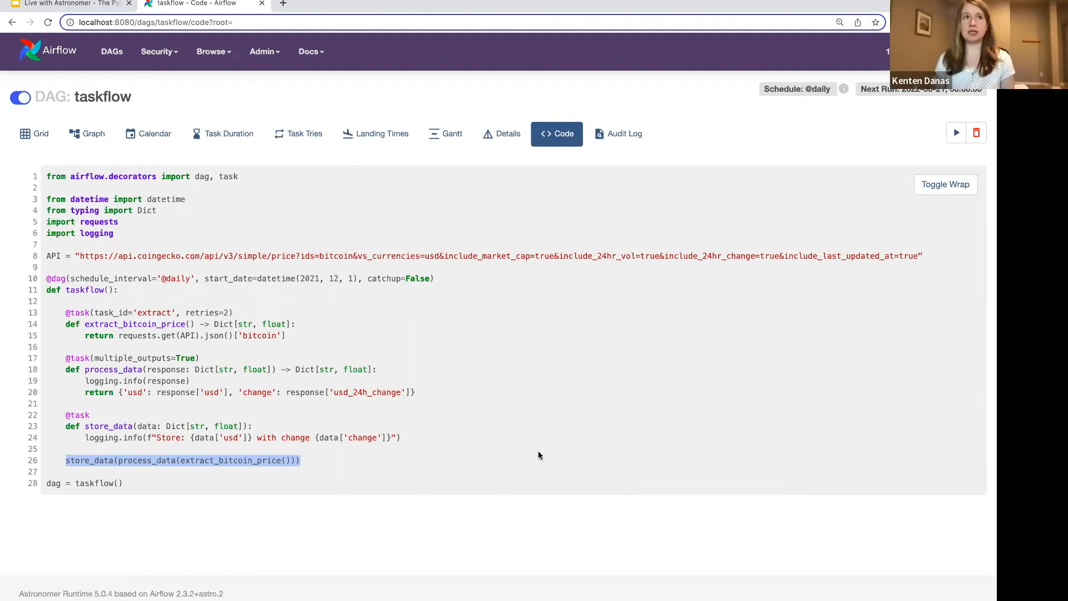
pyautogui.moveTo(542, 443)
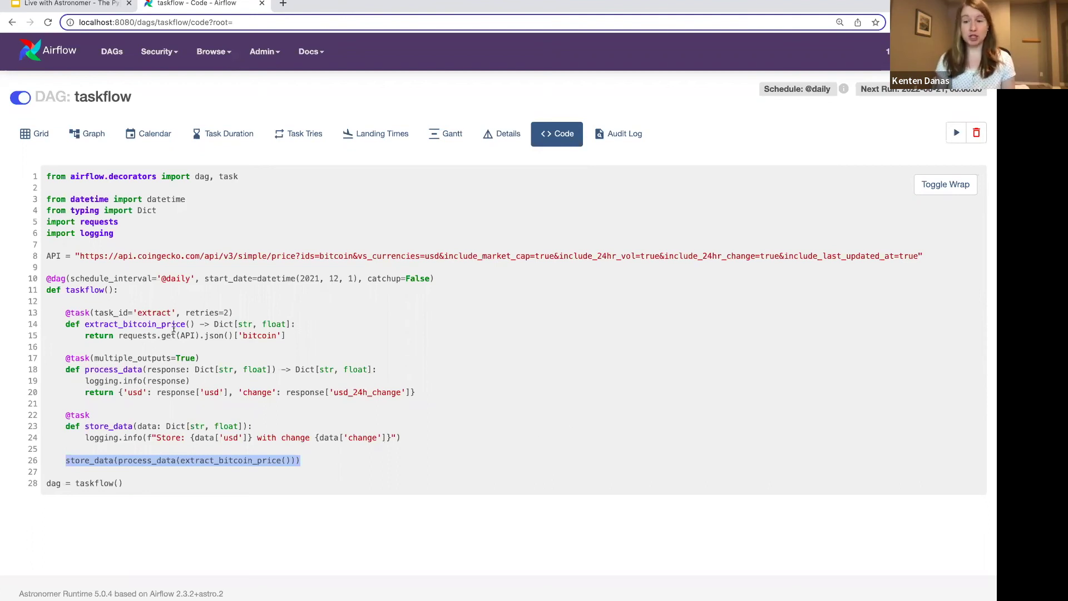
pyautogui.moveTo(326, 349)
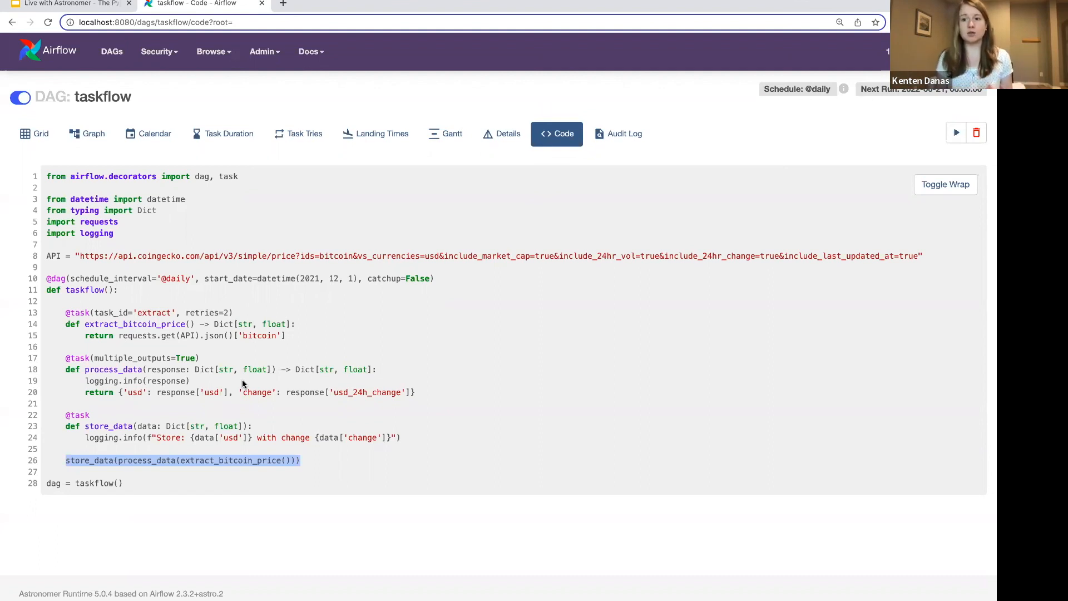
pyautogui.moveTo(240, 408)
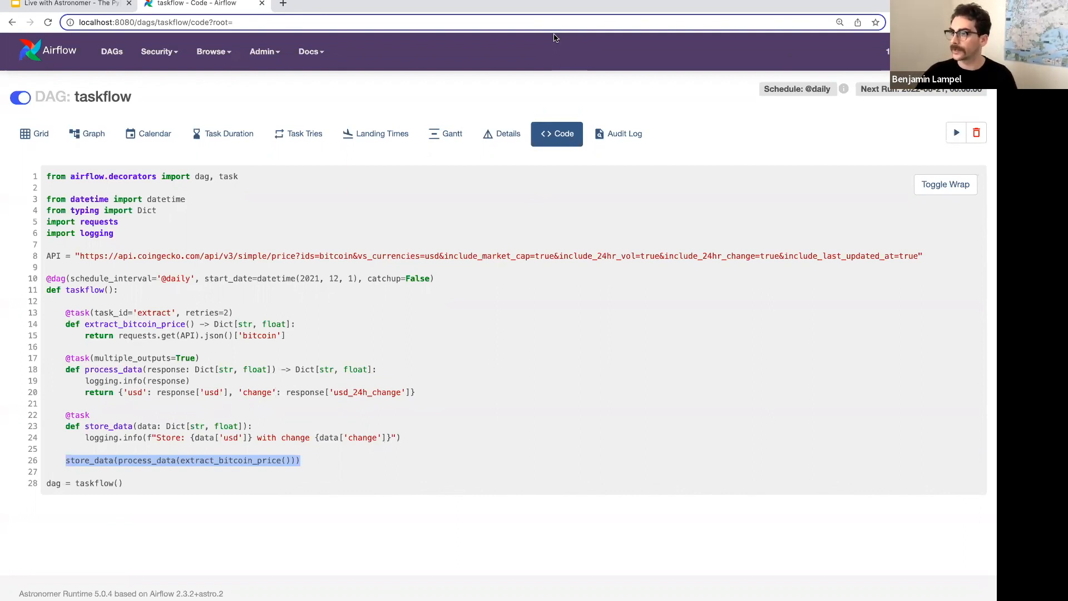
pyautogui.moveTo(635, 200)
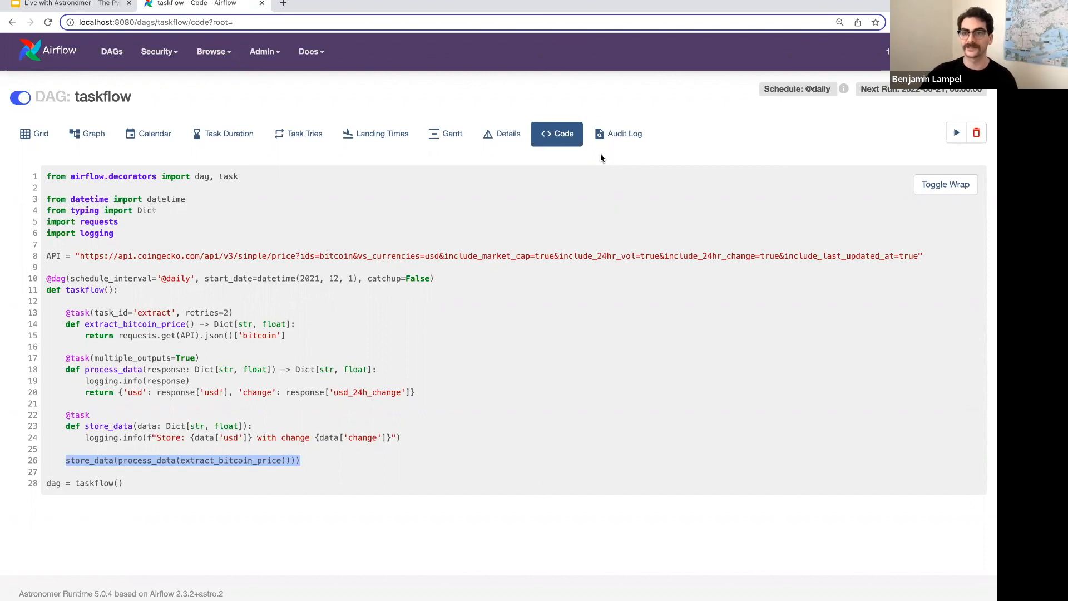
pyautogui.moveTo(534, 73)
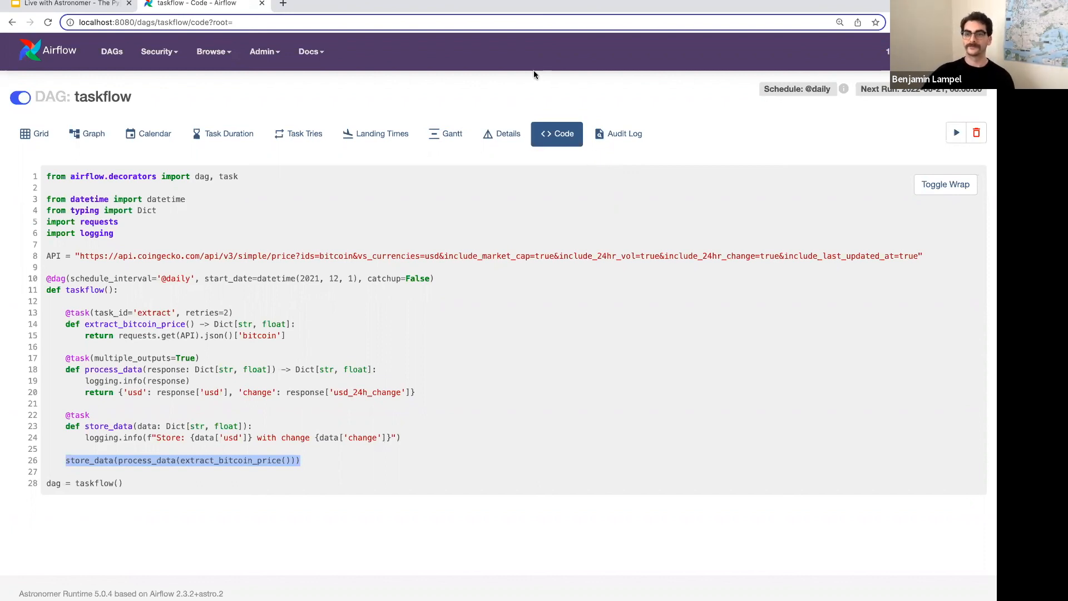